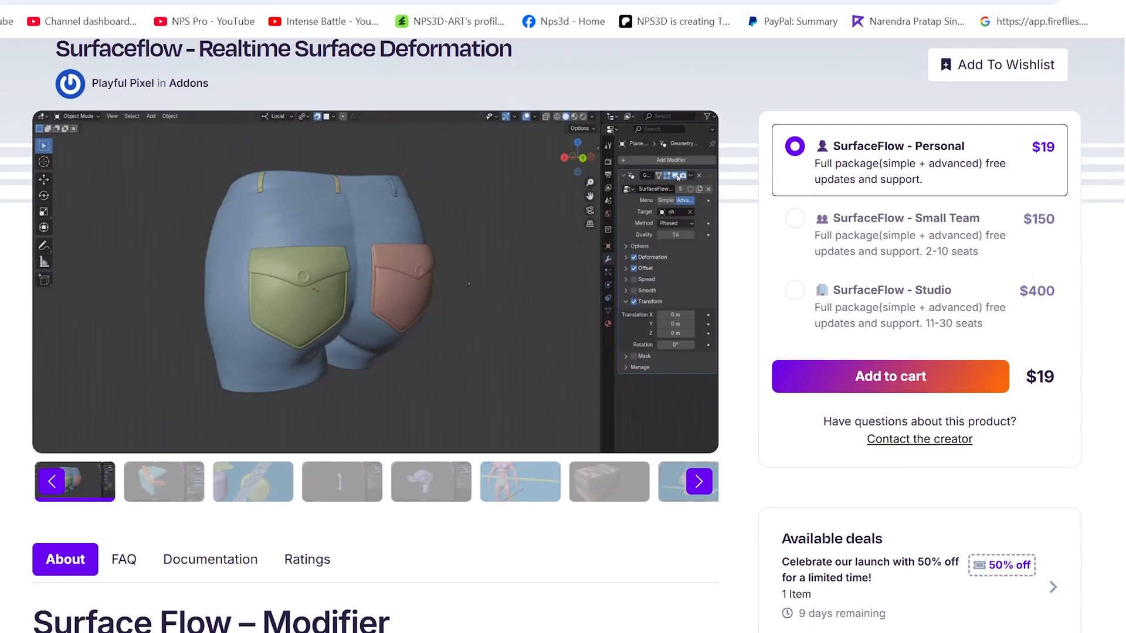
Step: Preview the monkey head text-wrap and chain examples in the Surfaceflow gallery
scroll("down", 3)
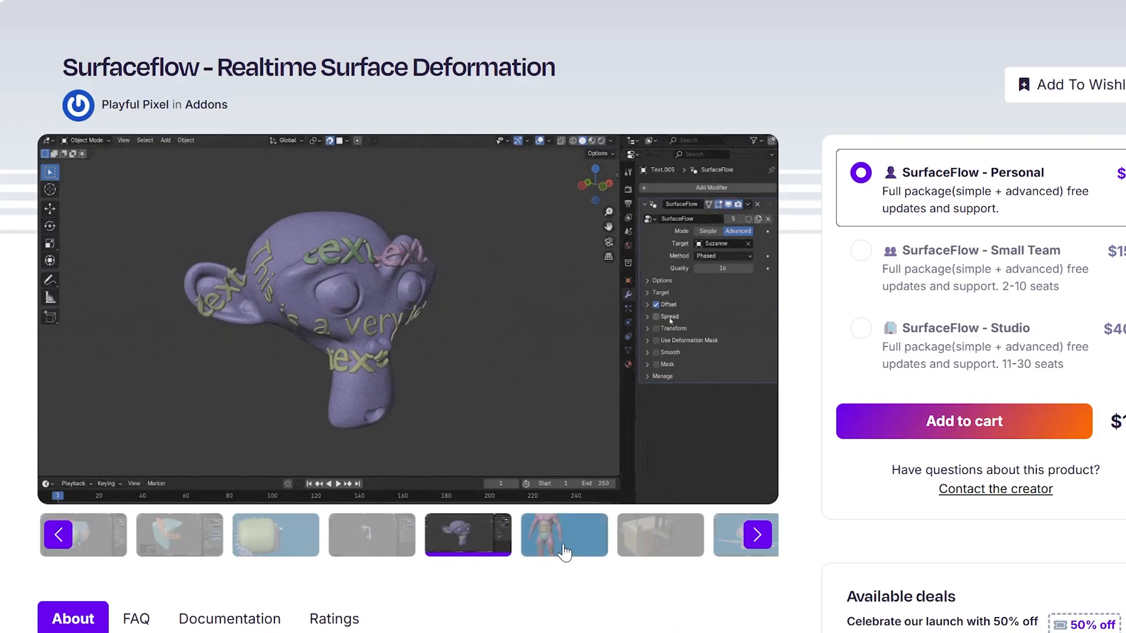
left_click(564, 536)
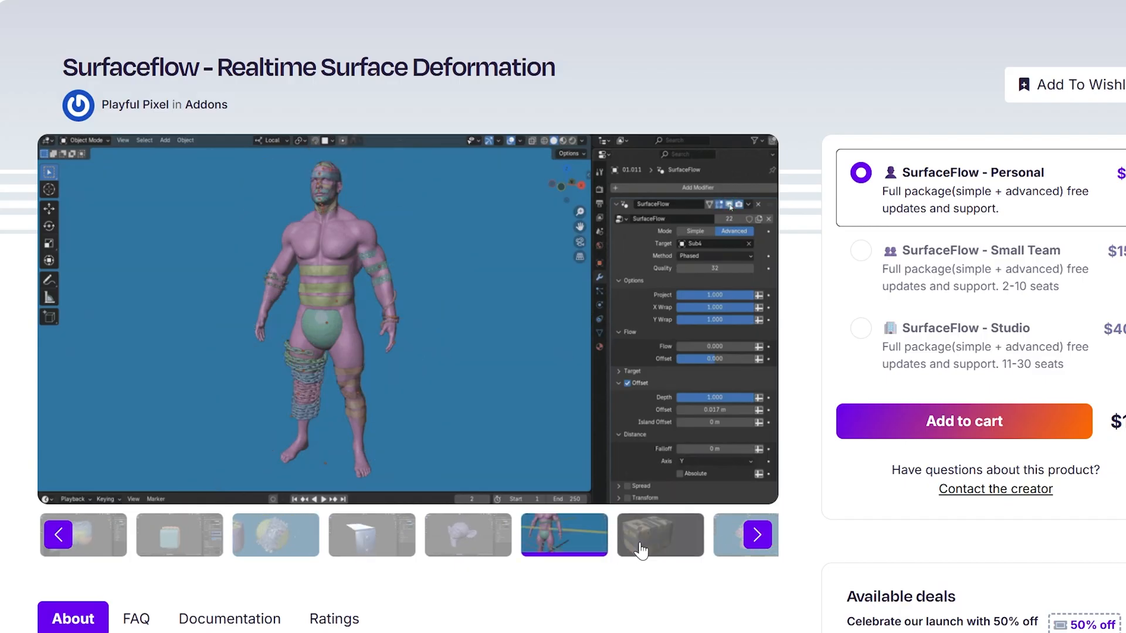
left_click(758, 535)
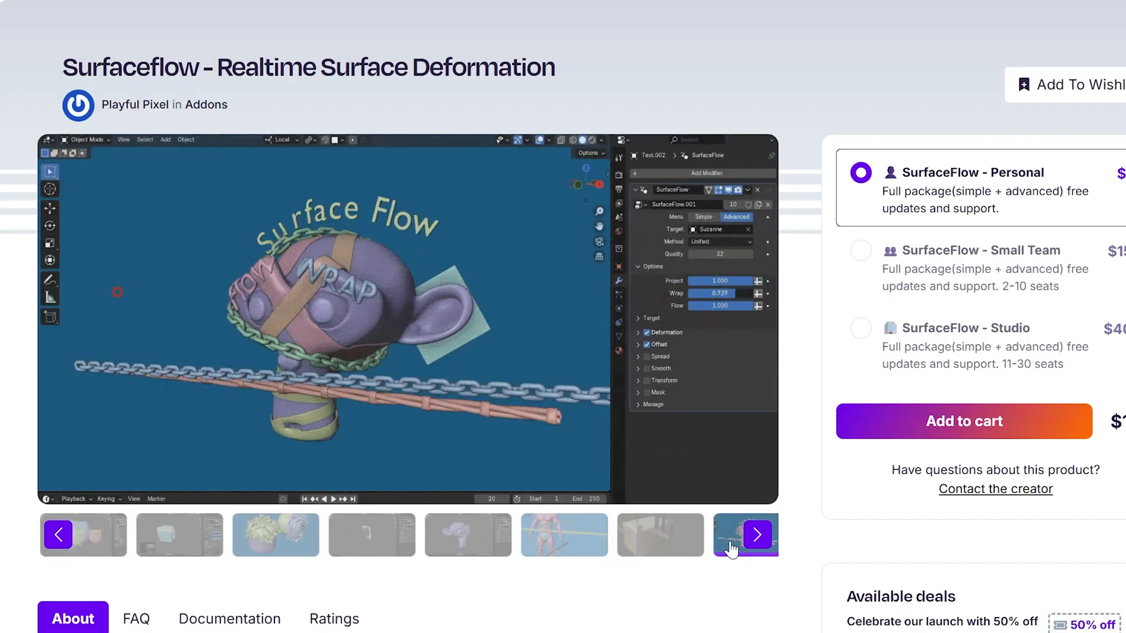
left_click(757, 535)
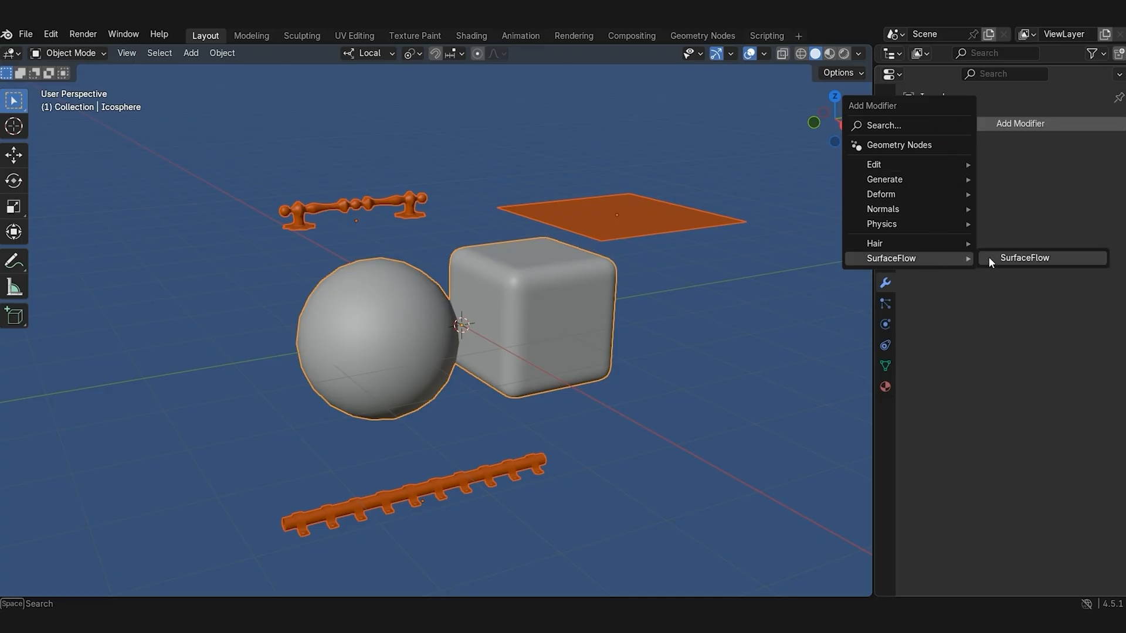
Step: Add SurfaceFlow targeting the Icosphere, mask the plane by vertex group, and slide it
left_click(1024, 257)
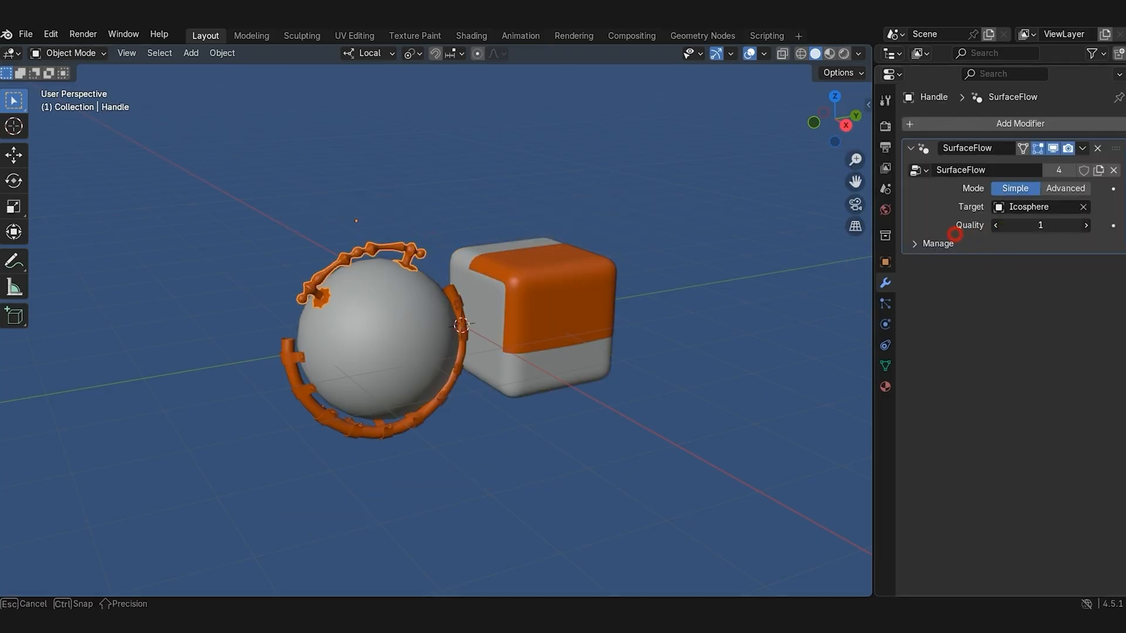
left_click(1064, 187)
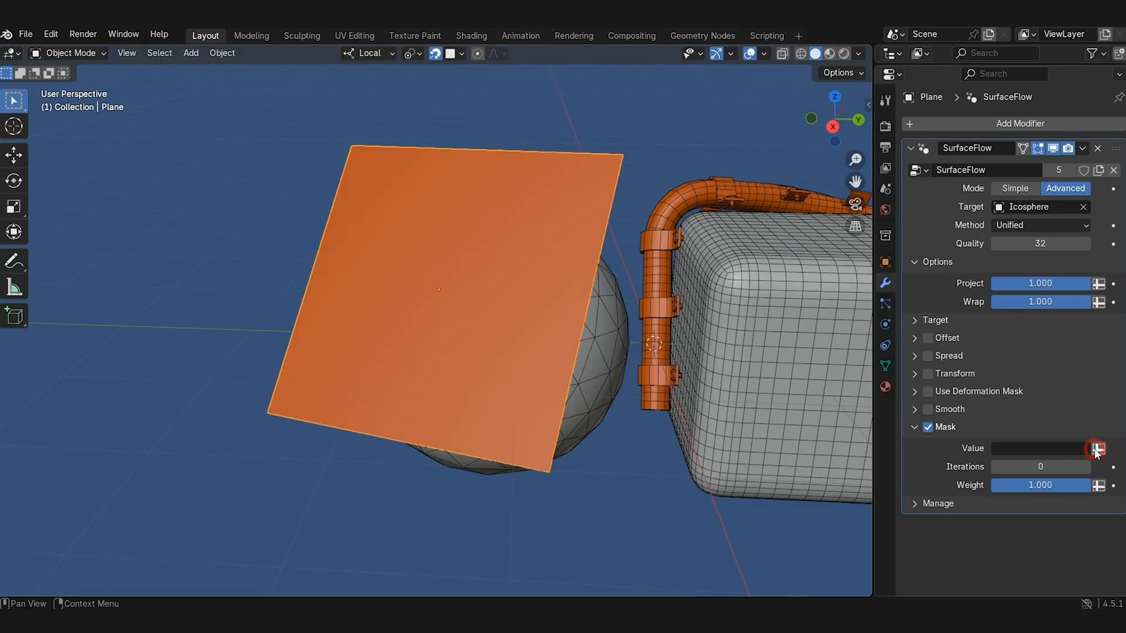
left_click(1098, 449)
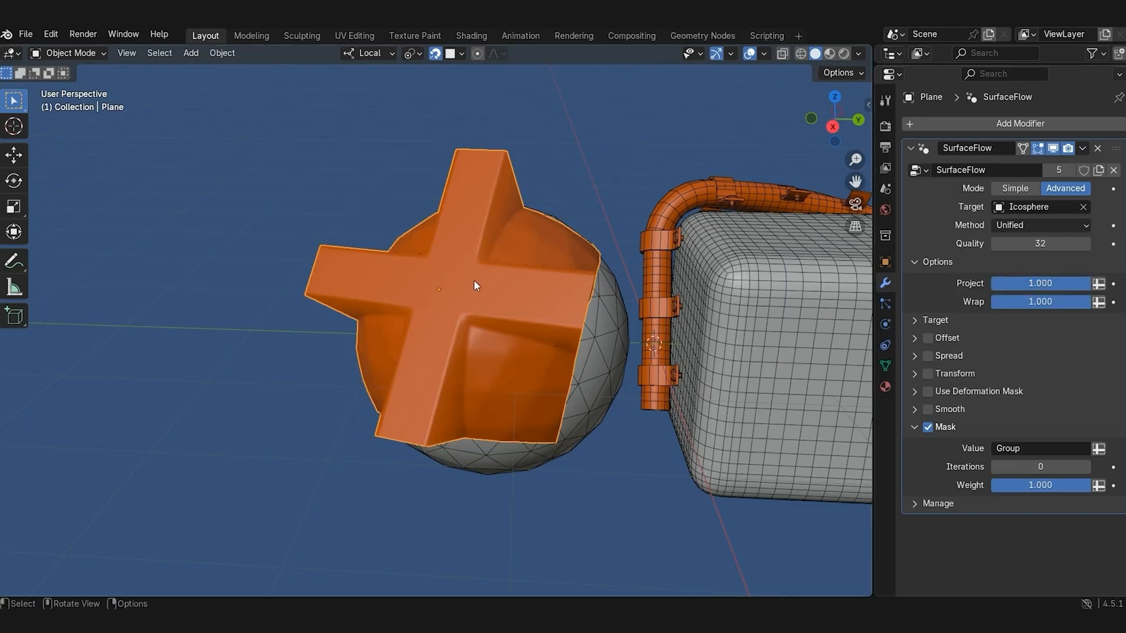
left_click_drag(474, 286, 774, 332)
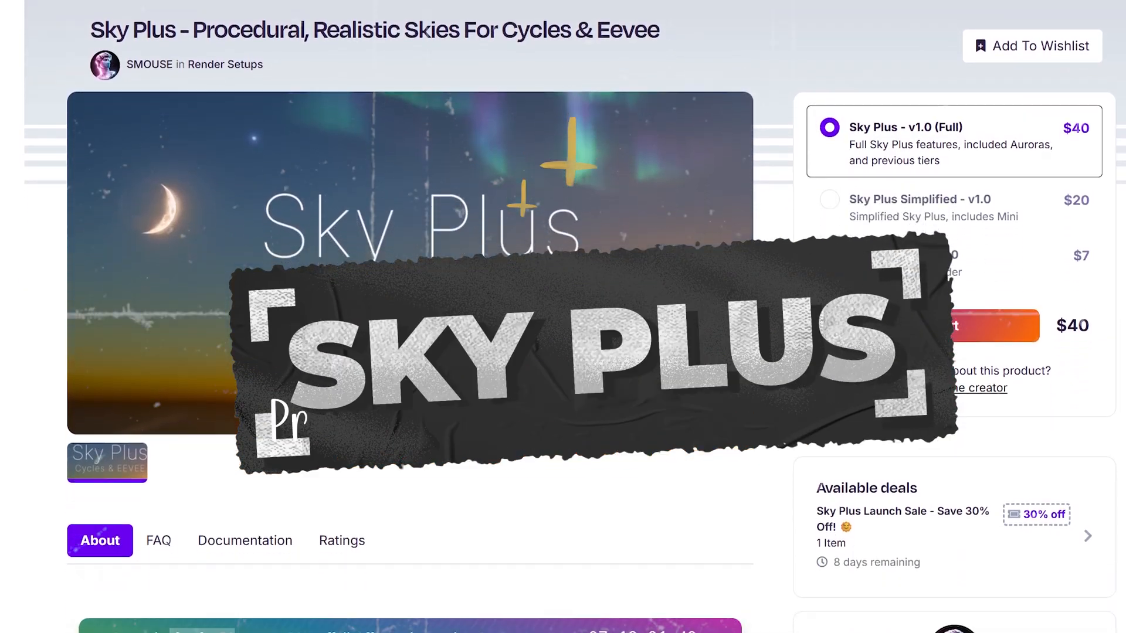
Step: Scroll down the Sky Plus listing toward its launch discount offer
scroll("down", 3)
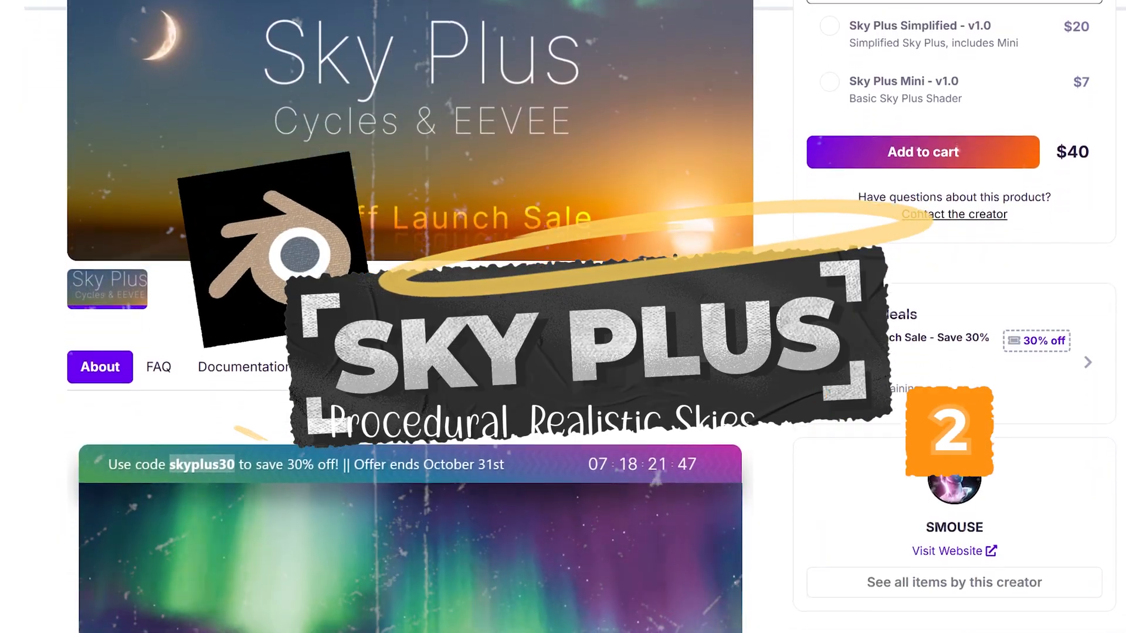
scroll("down", 3)
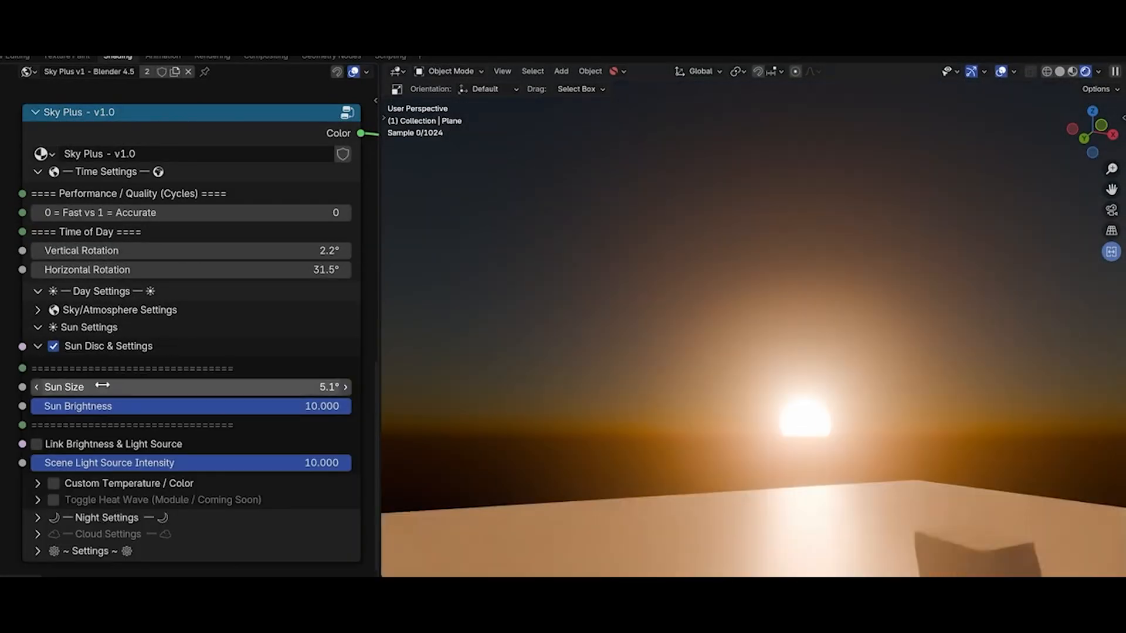
Step: Resize the sun disc, expand Moon Phase, and shift the Sky Color tint to green
left_click(121, 310)
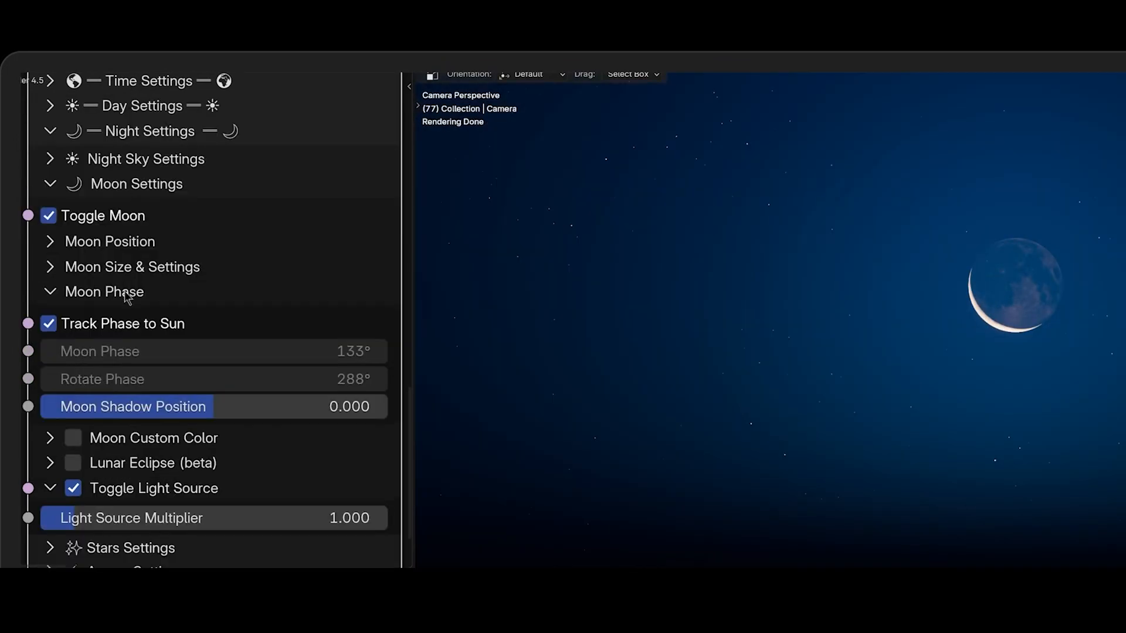
left_click(47, 323)
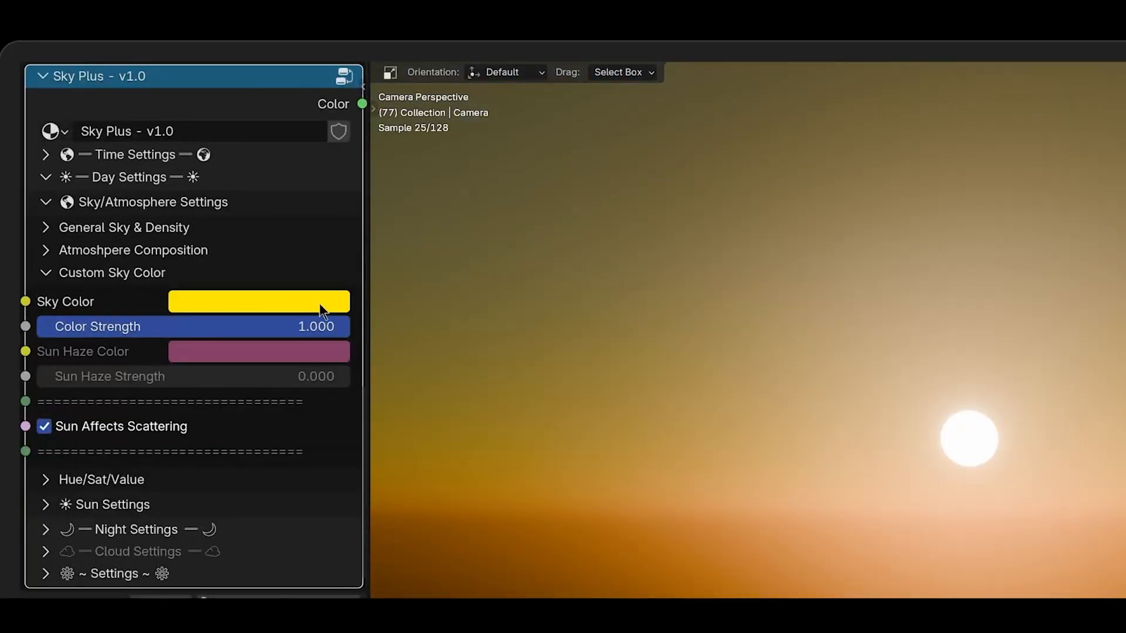
left_click(258, 301)
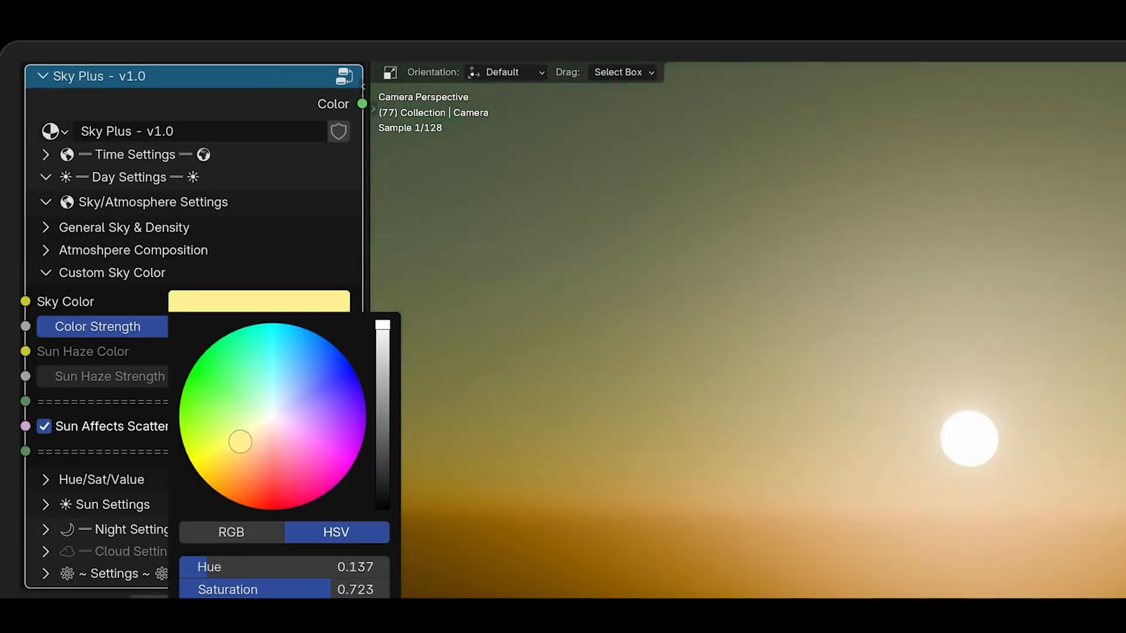
left_click_drag(240, 442, 249, 358)
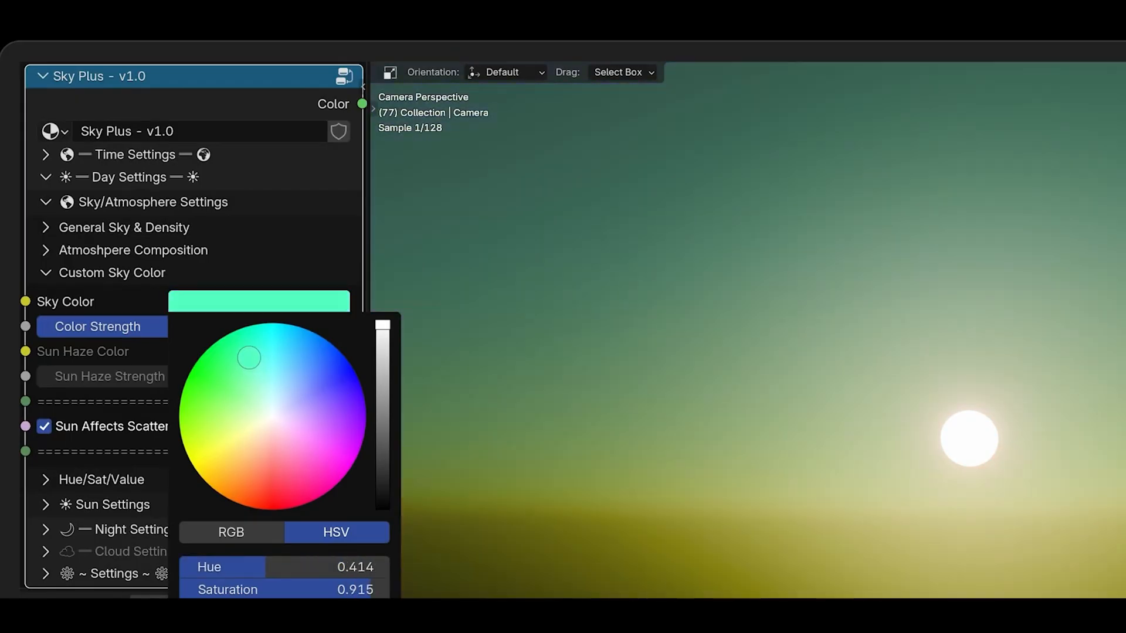
left_click_drag(249, 358, 225, 364)
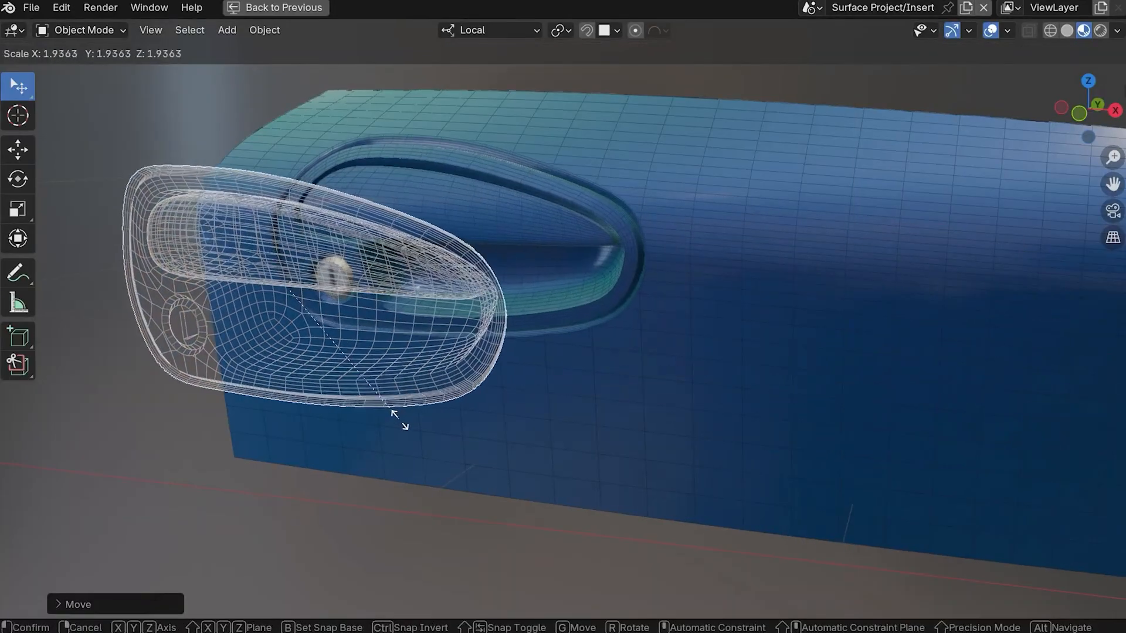
Step: Scale the handle insert onto the door and drag the second slice's Outset value
key("Tab")
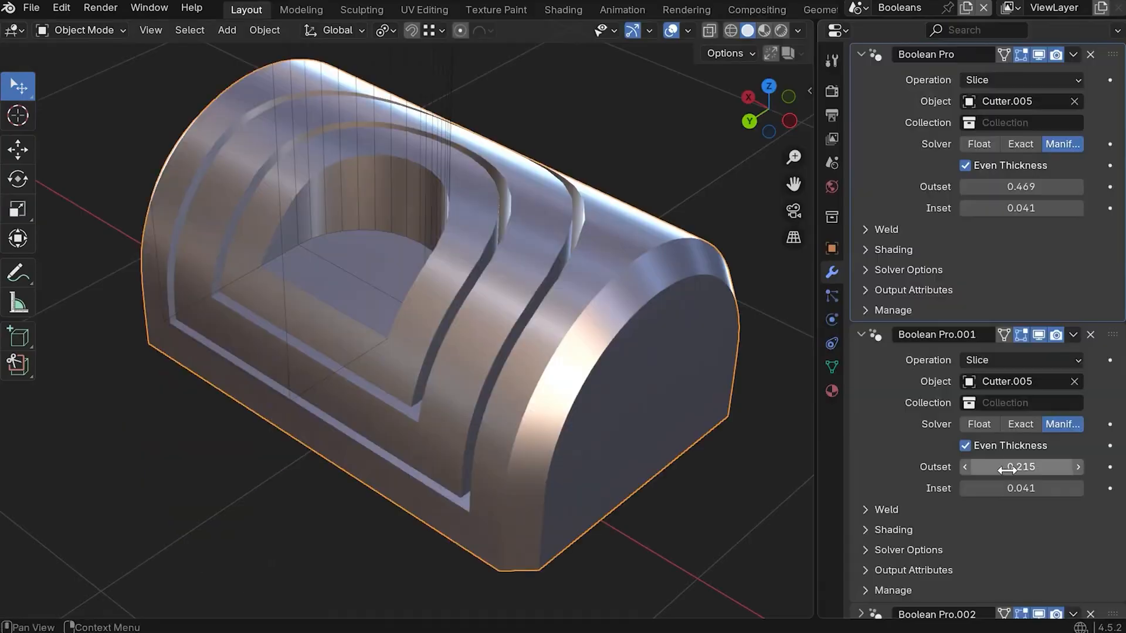
left_click_drag(1020, 467, 1056, 467)
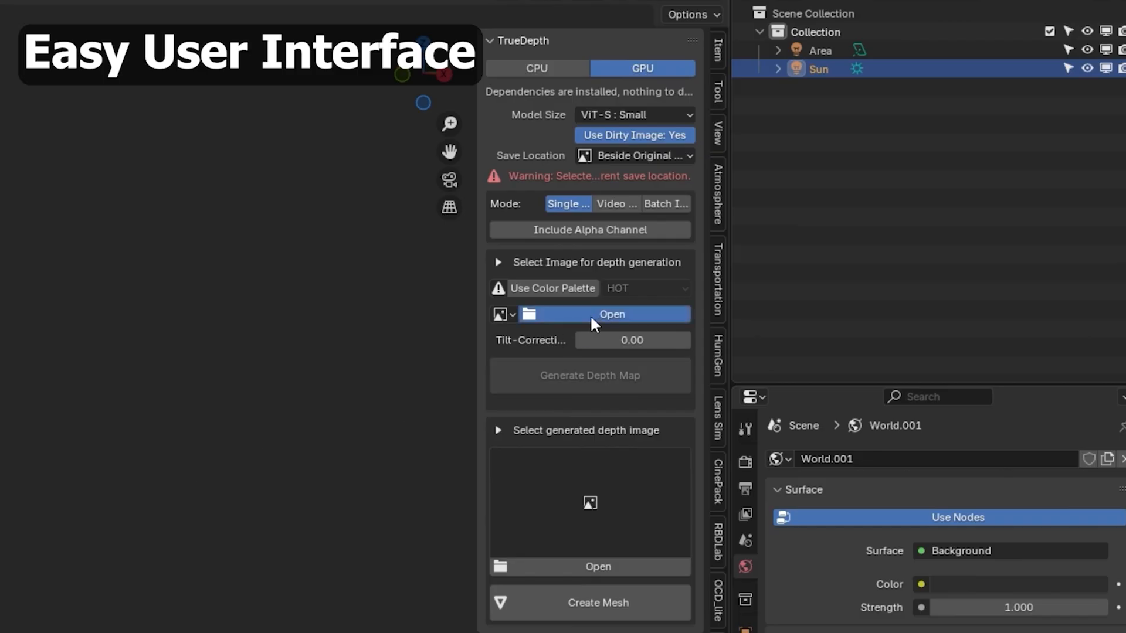
Step: Open the gravel close-up image in TrueDepth and view the generated depth map
left_click(613, 314)
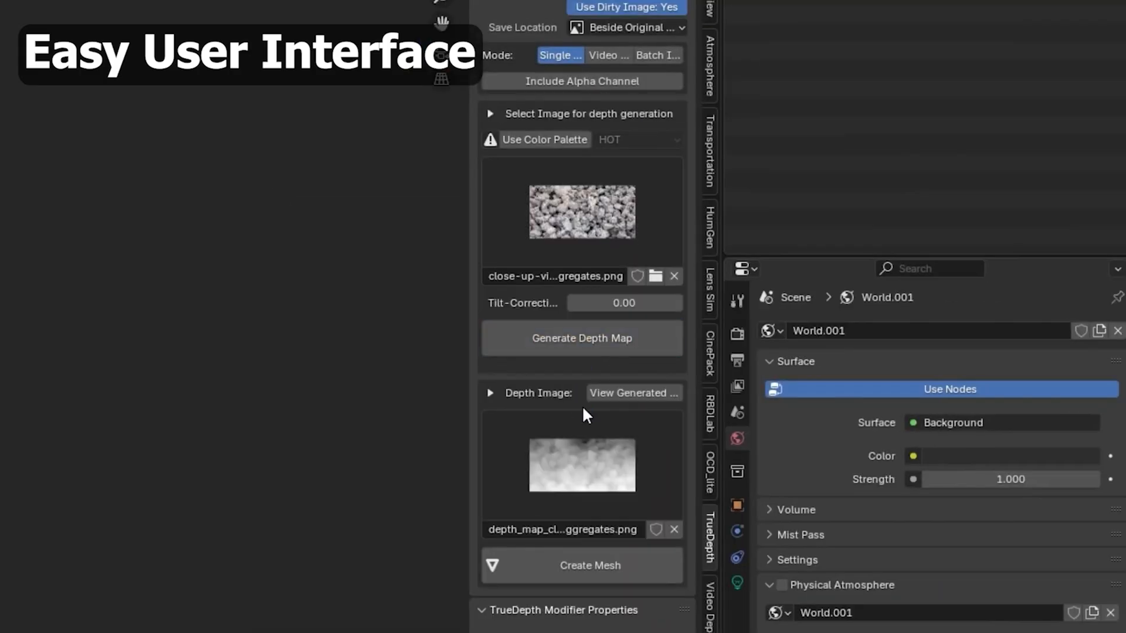
left_click(581, 566)
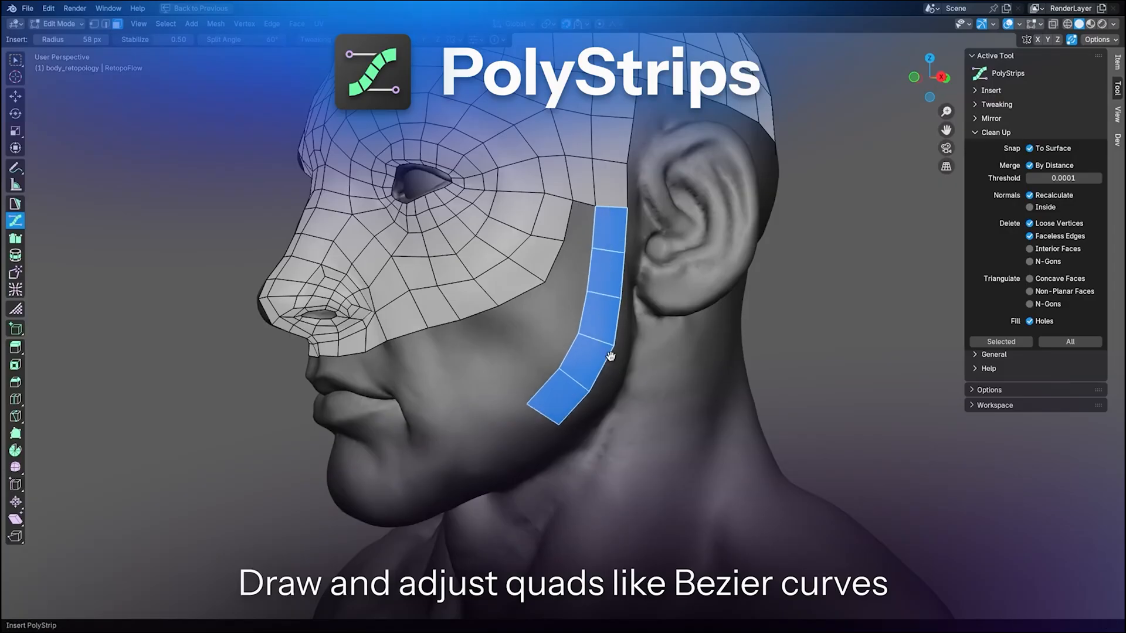
Step: Draw a PolyStrips quad strip along the jaw, then sketch Strokes patches by eyes and jaw
left_click_drag(611, 356, 431, 481)
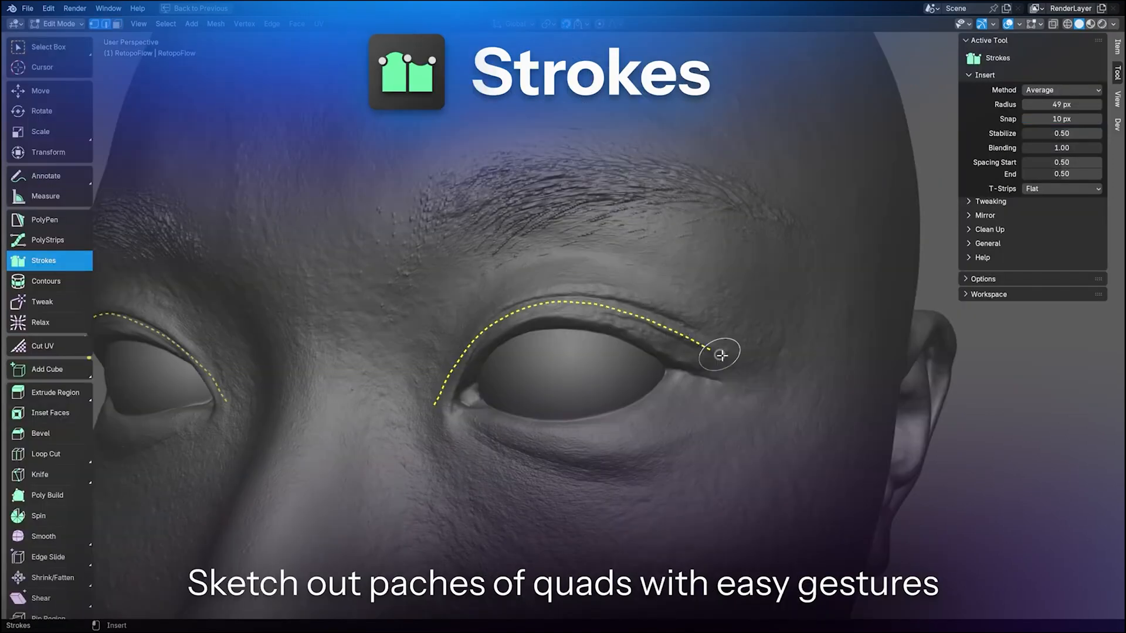
left_click(46, 297)
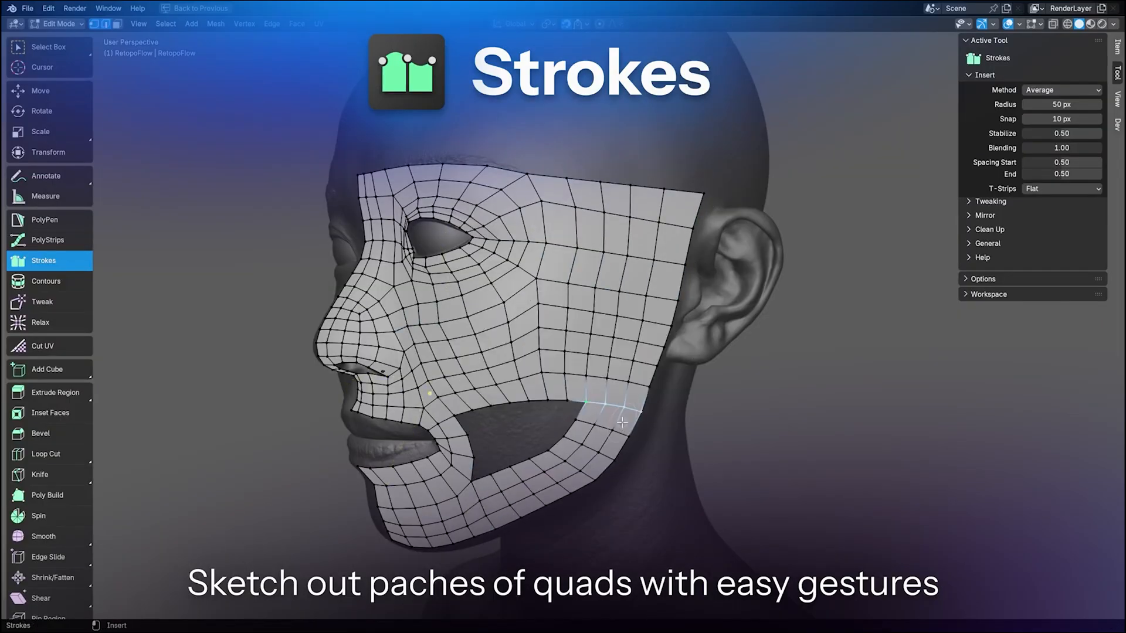
left_click(40, 289)
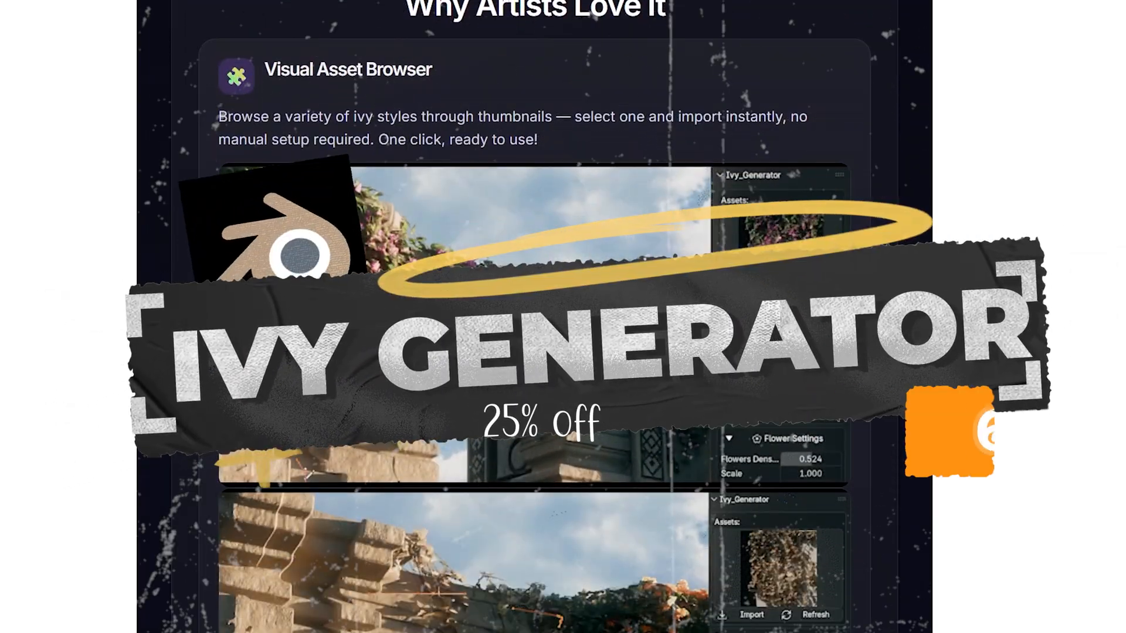
Step: Scroll through the Ivy Generator features, presets and asset browser sections
scroll("down", 3)
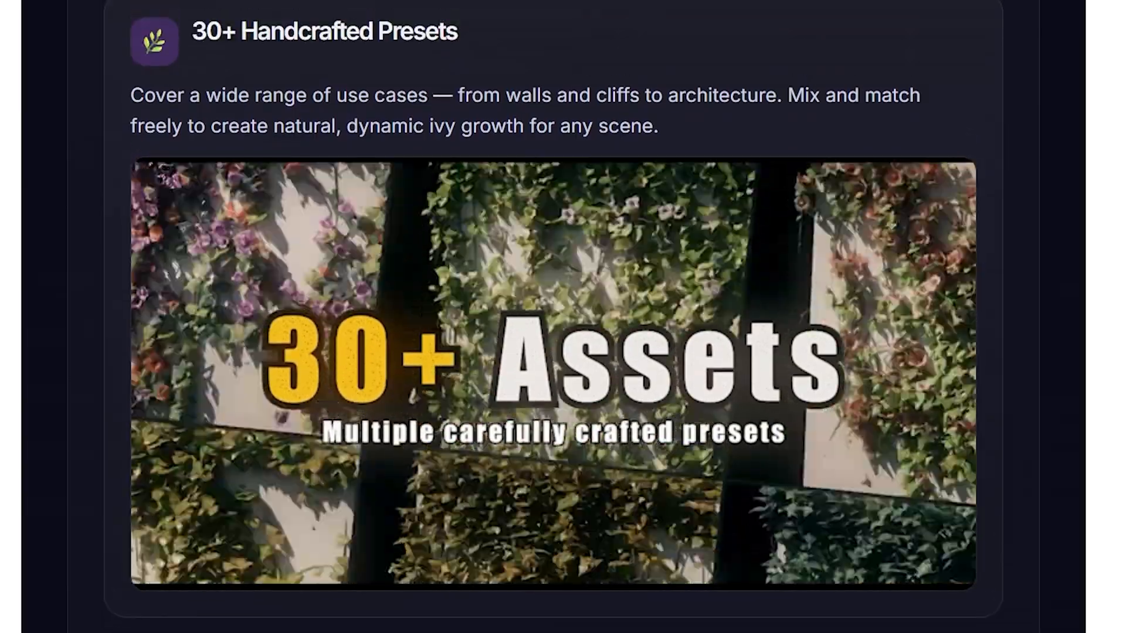
scroll("down", 3)
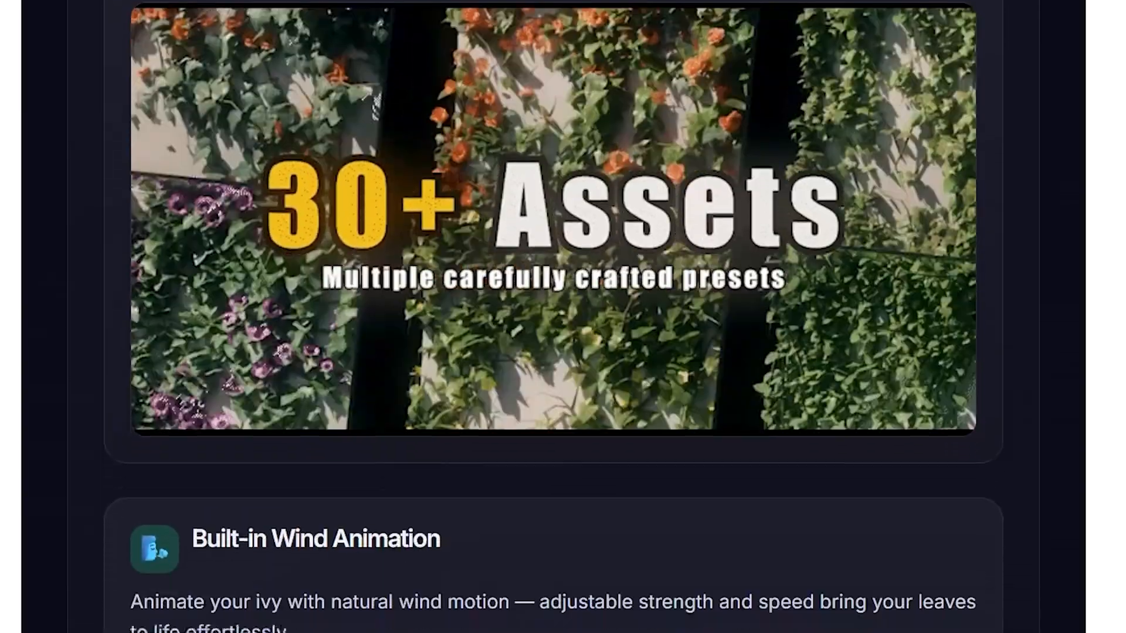
scroll("down", 3)
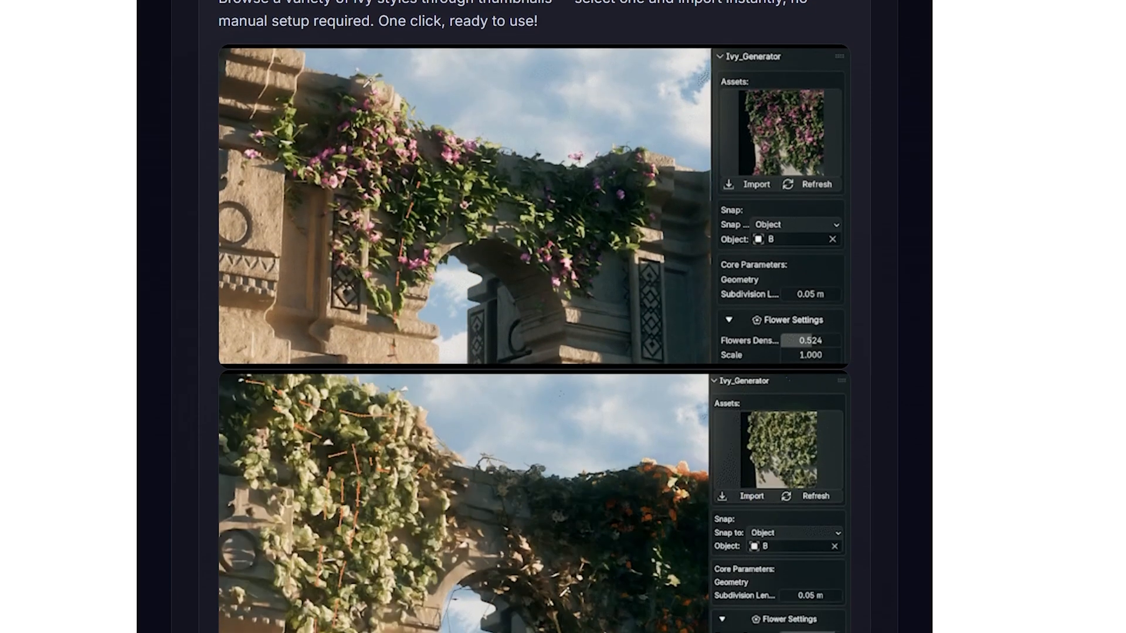
scroll("down", 3)
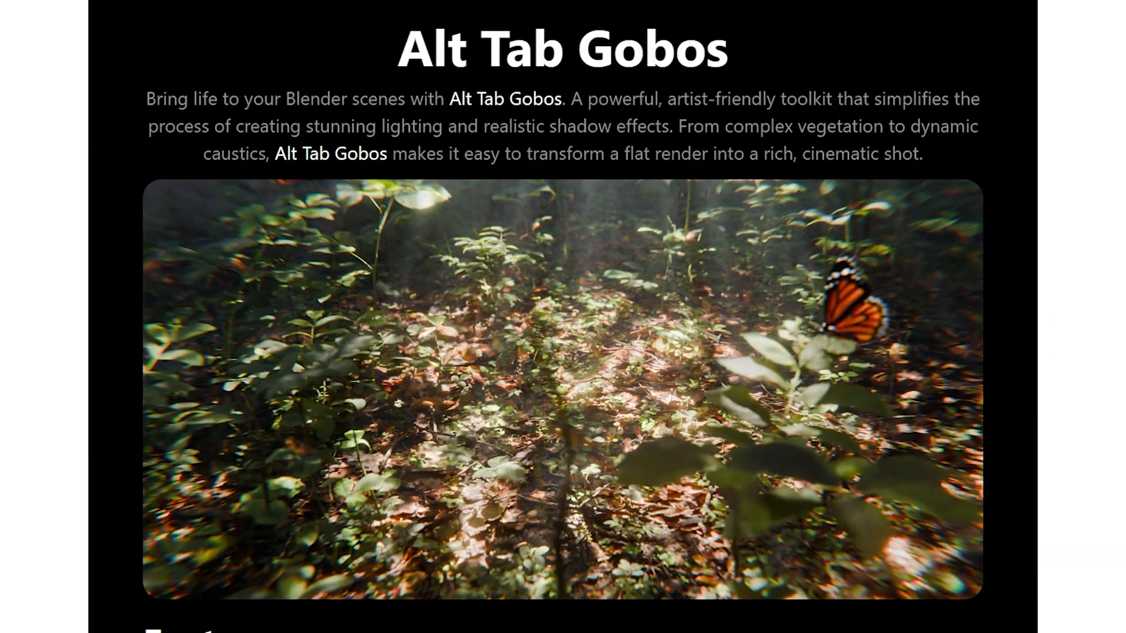
scroll("down", 3)
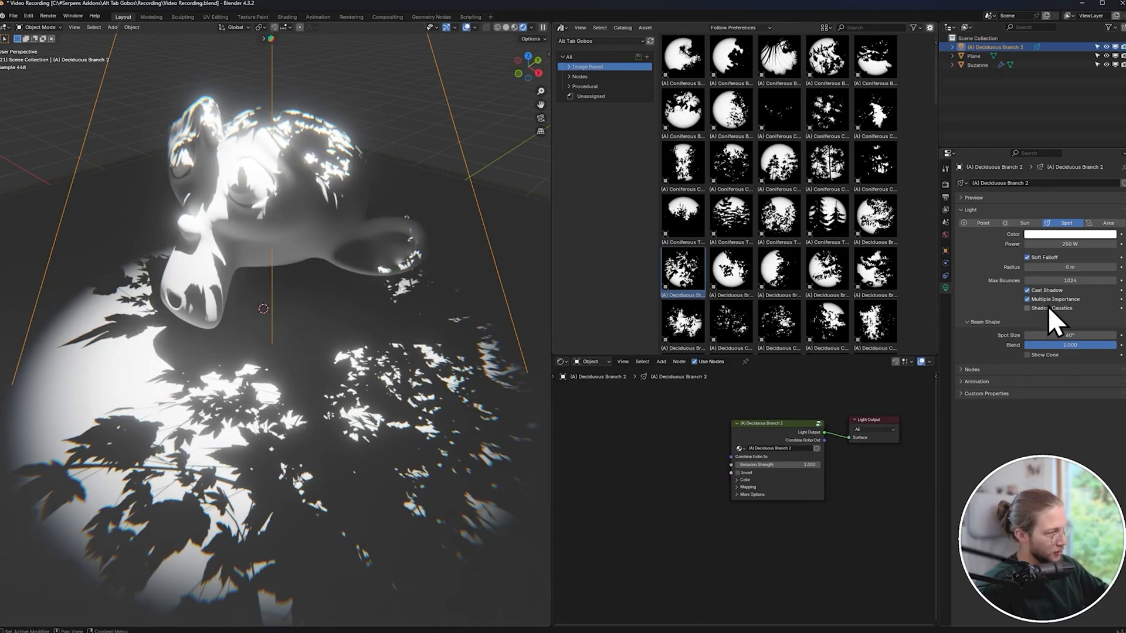
Step: Apply the (A) Deciduous Branch 2 gobo to the spot light
left_click(1071, 267)
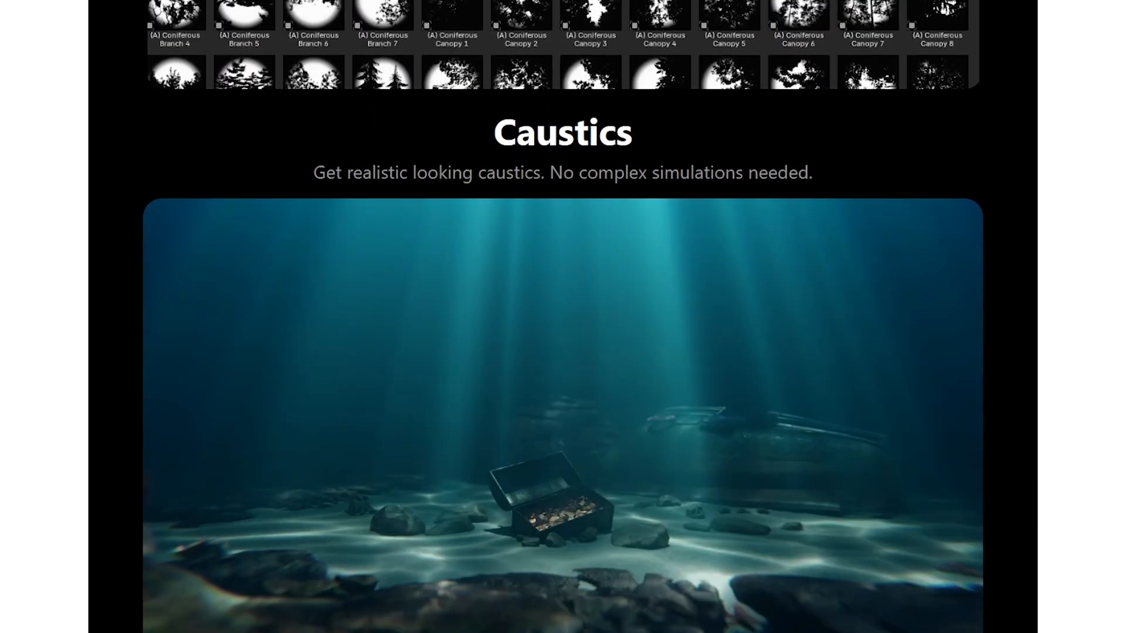
Step: Scroll past Caustics, Categories and Easy Gobos Control to the feature list
scroll("down", 3)
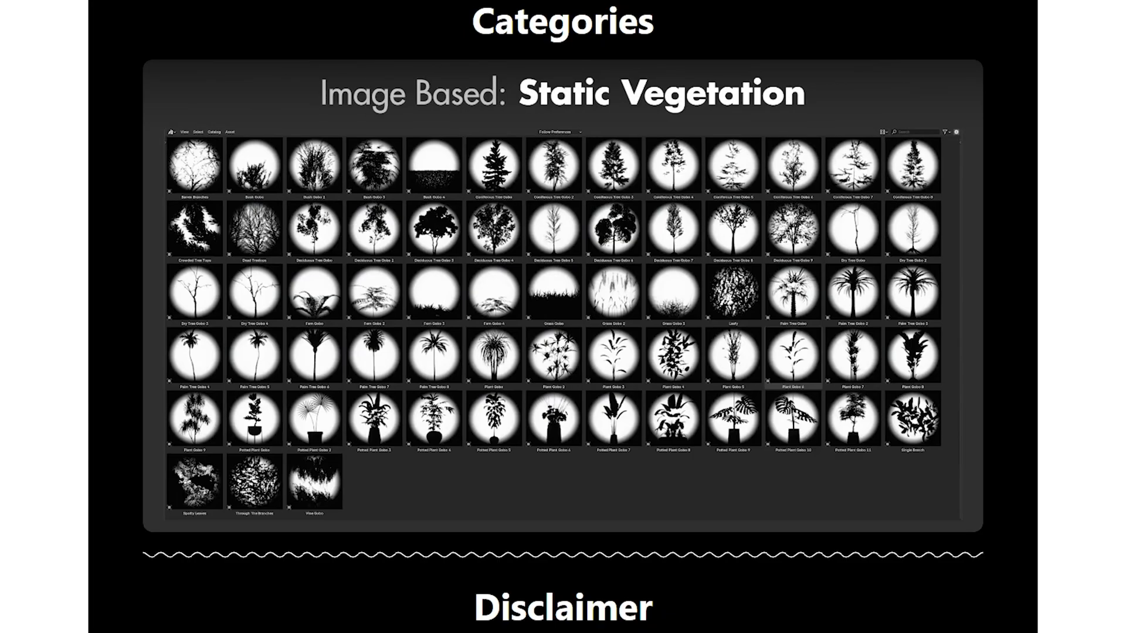
scroll("down", 3)
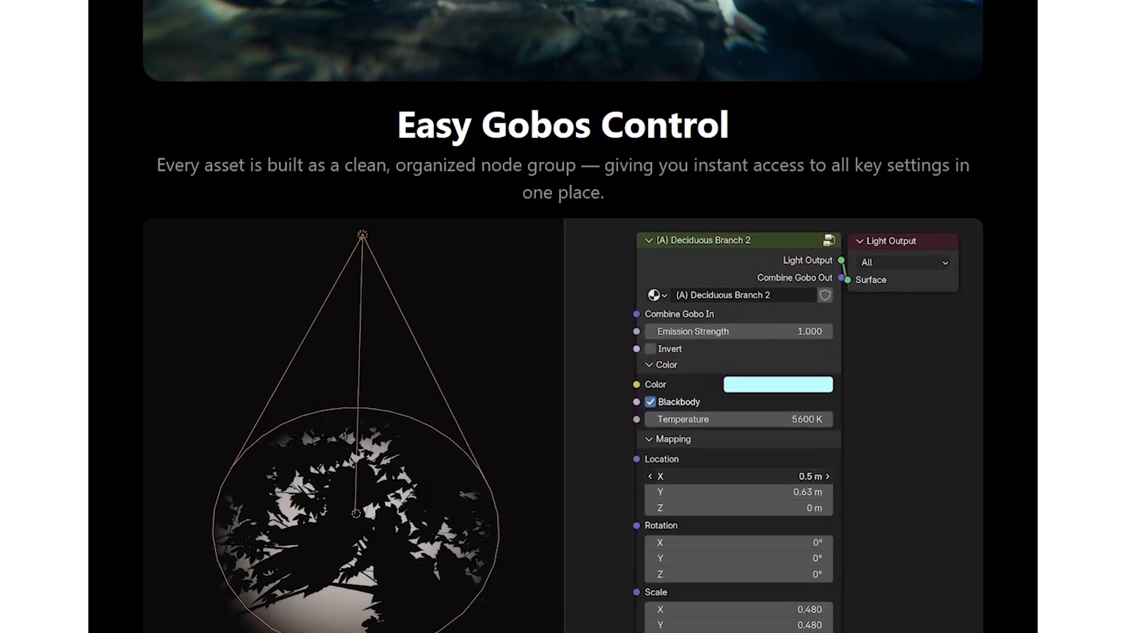
scroll("down", 3)
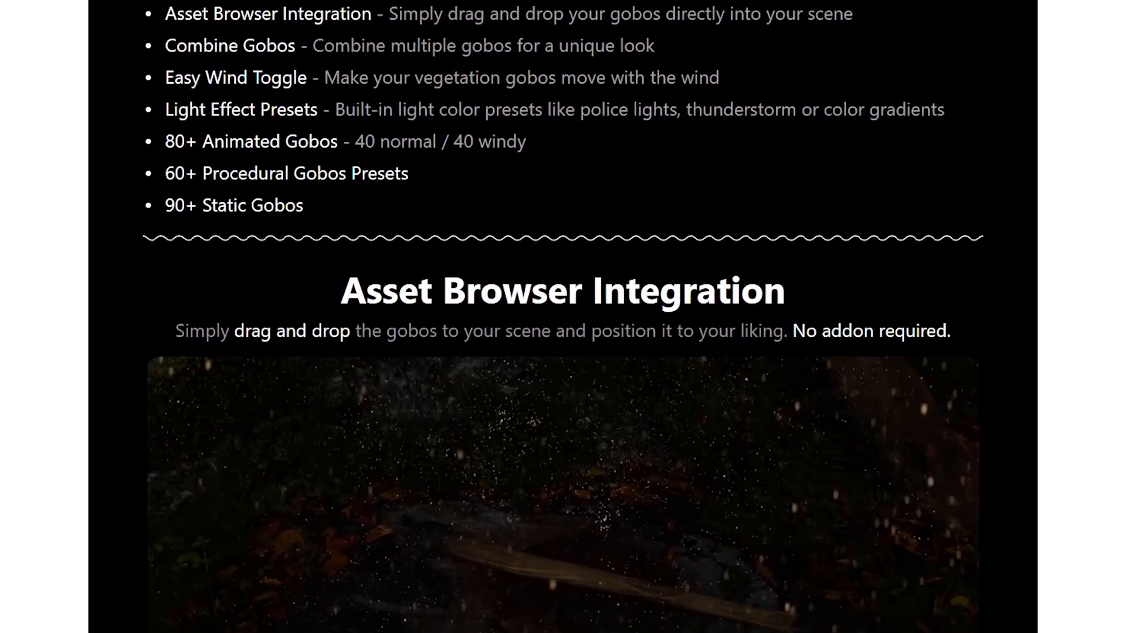
scroll("down", 3)
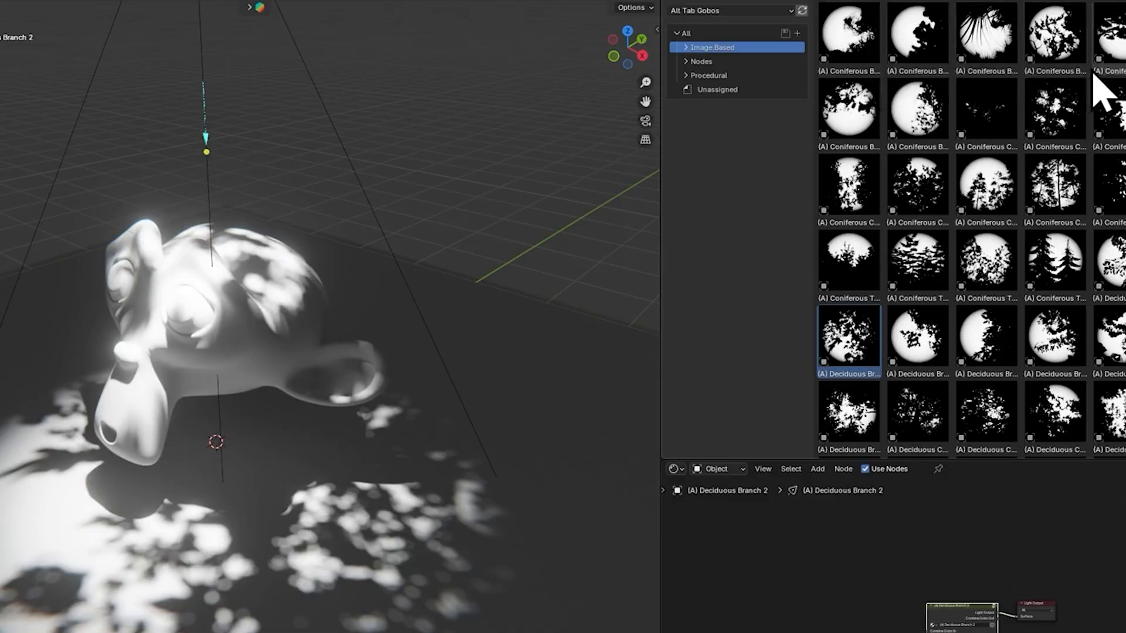
mouse_move(540, 239)
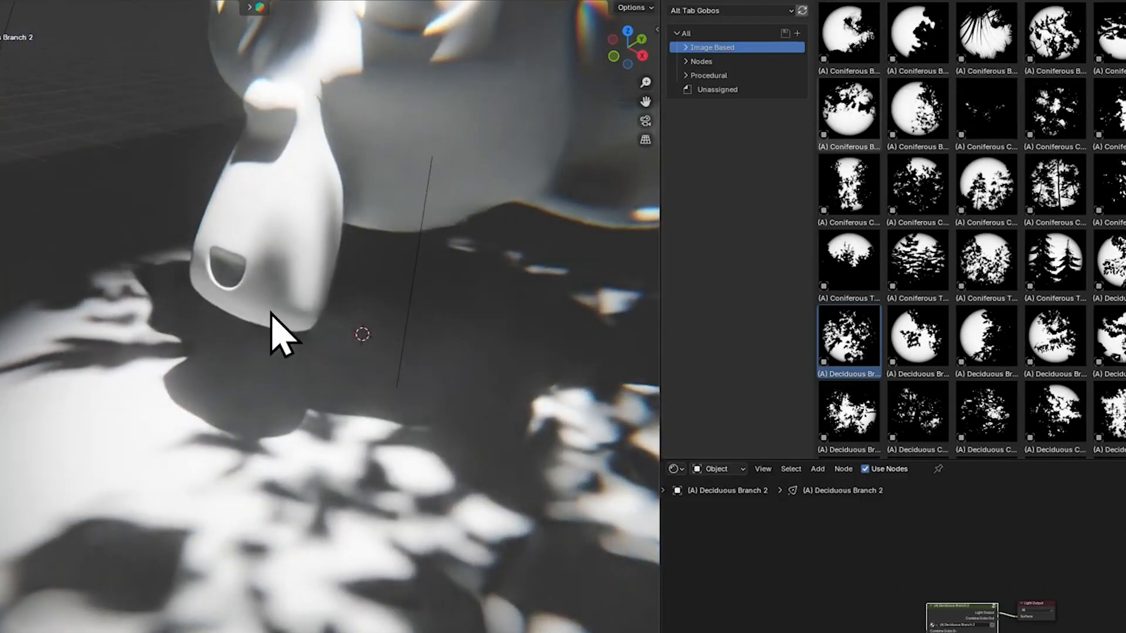
Step: Apply the Deciduous Branch 2 gobo to the light shining over Suzanne
left_click(918, 200)
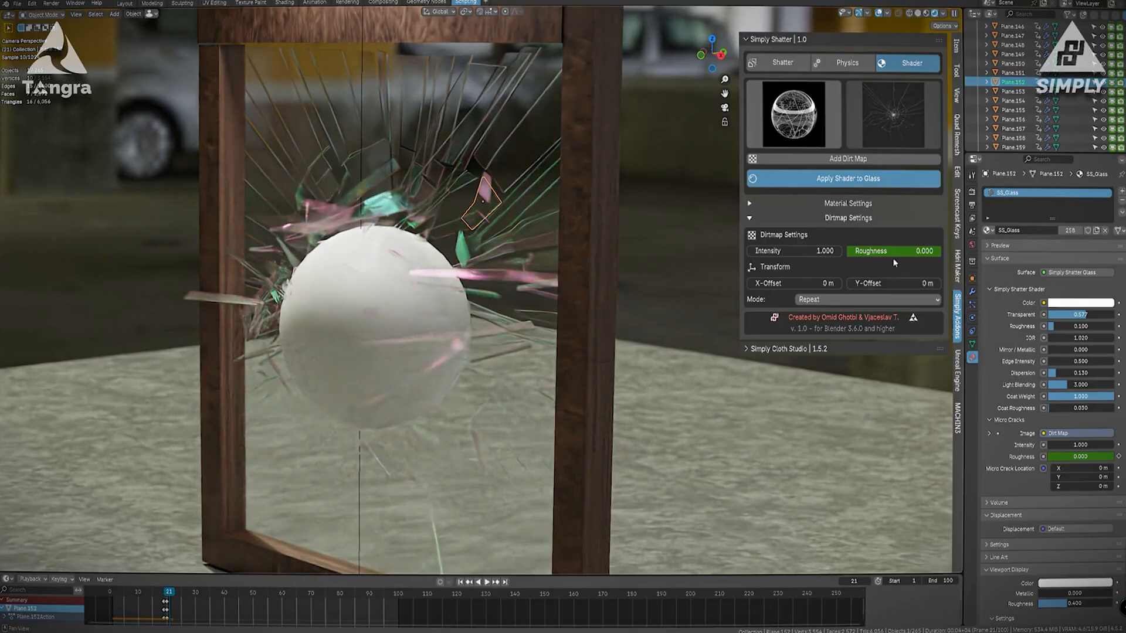
Step: Raise the glass pane's Dirtmap Roughness and insert a keyframe on it
left_click_drag(862, 251, 898, 250)
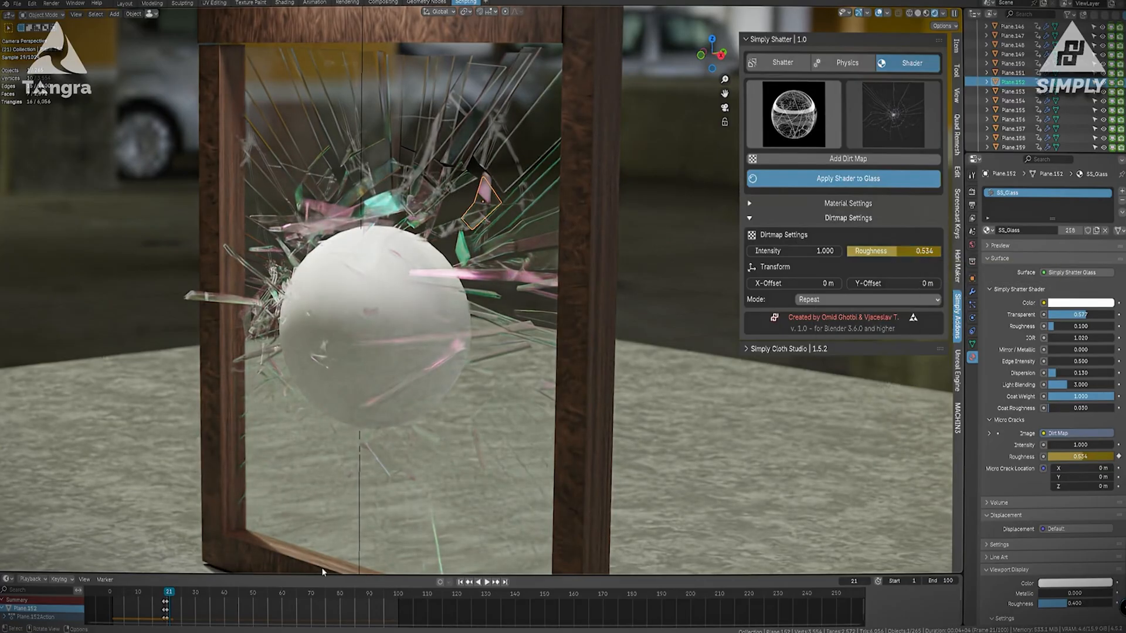
left_click(495, 598)
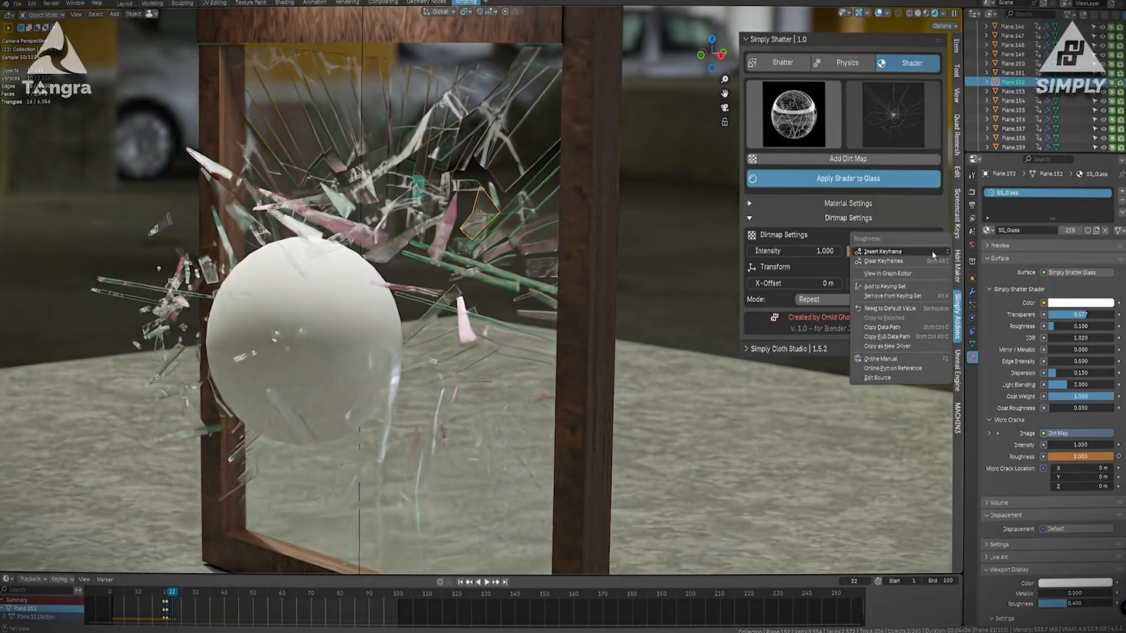
left_click(158, 590)
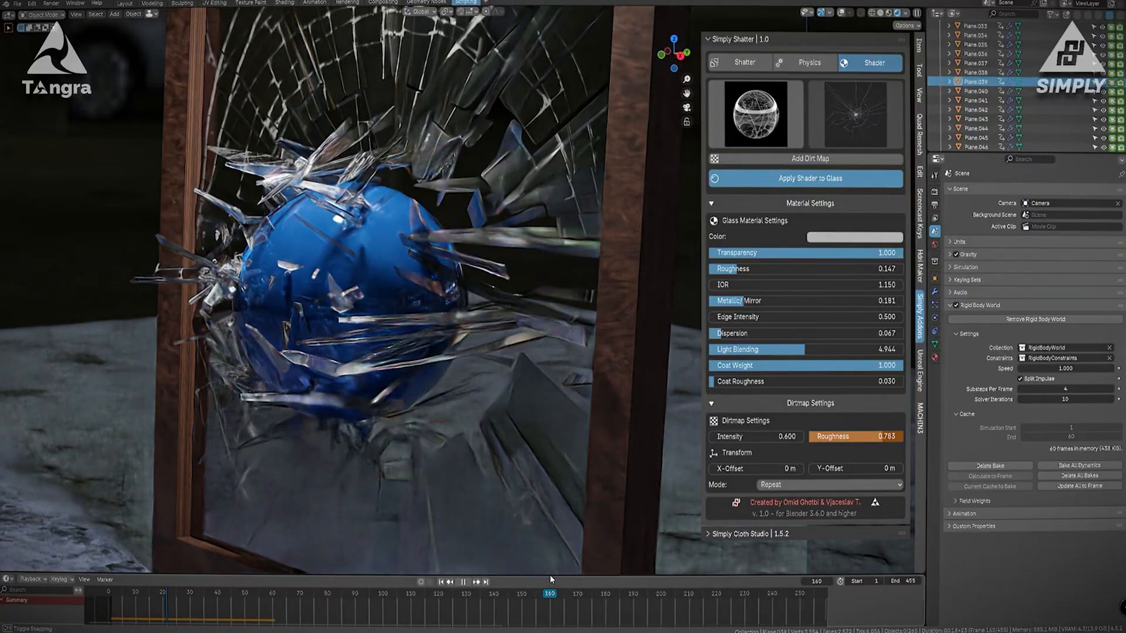
left_click(804, 62)
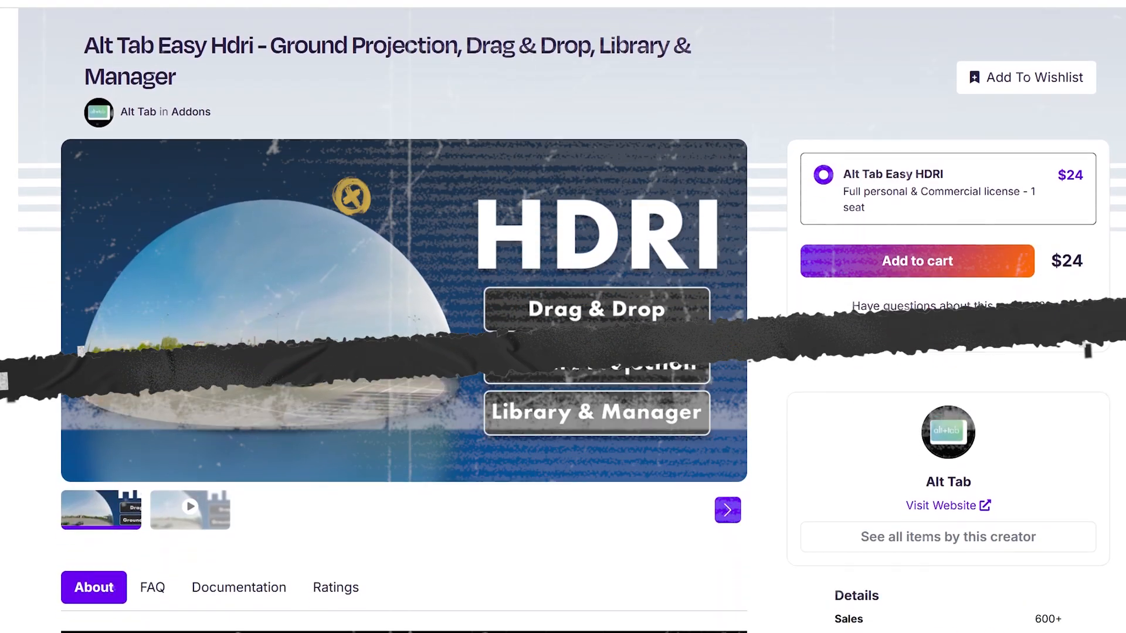
Step: Scroll the Easy HDRI page through Drag & Drop, Ground Projection and HDRI library sections
scroll("down", 3)
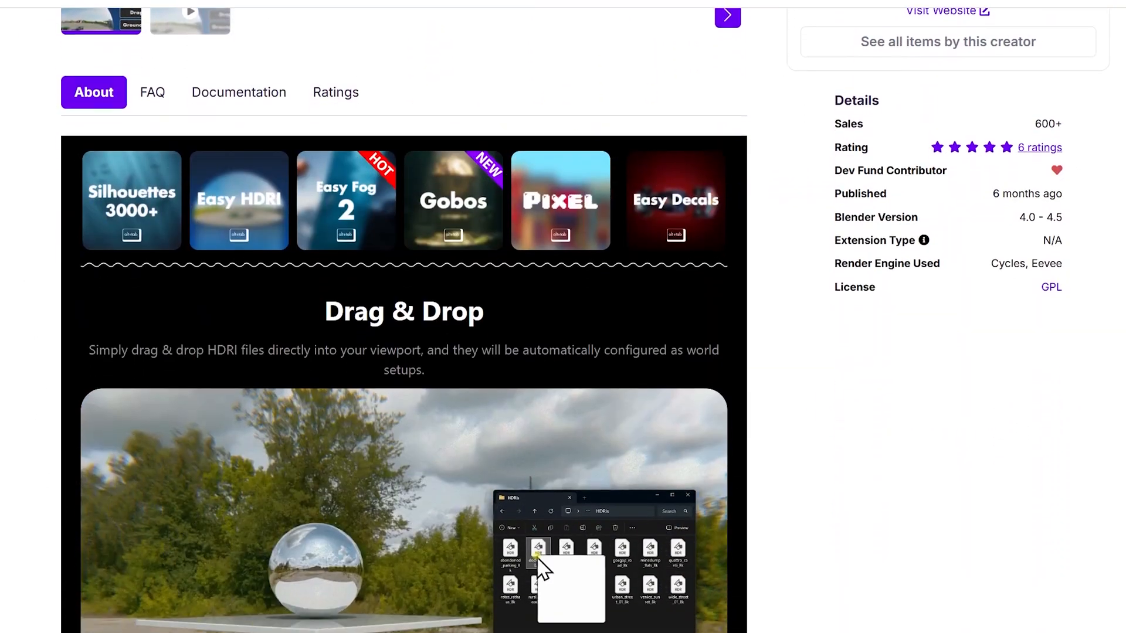
scroll("down", 3)
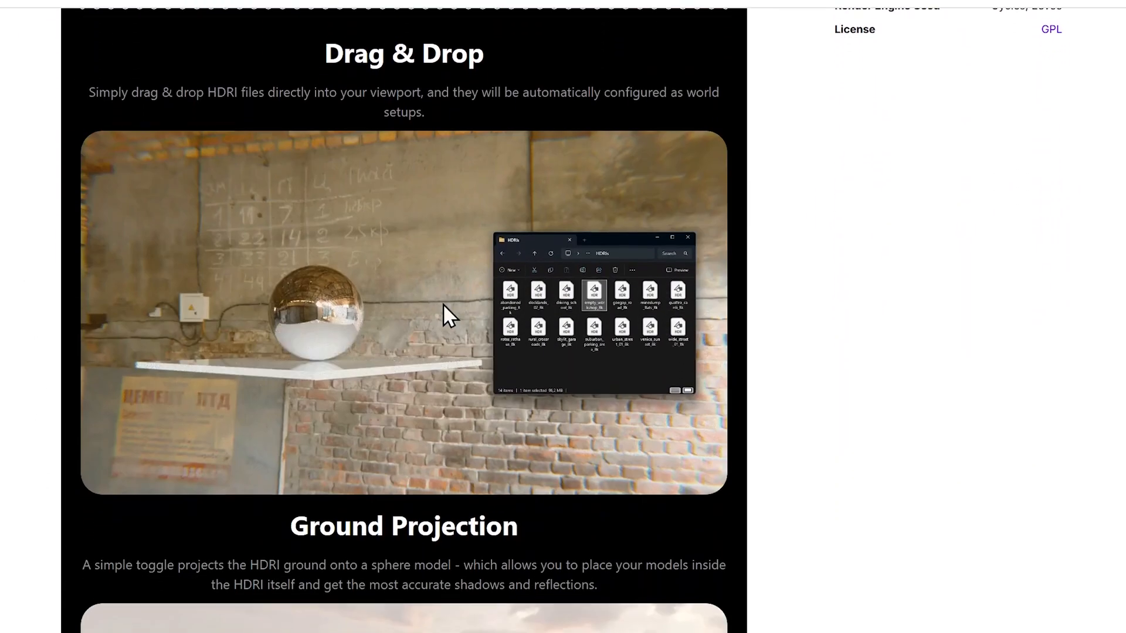
scroll("down", 3)
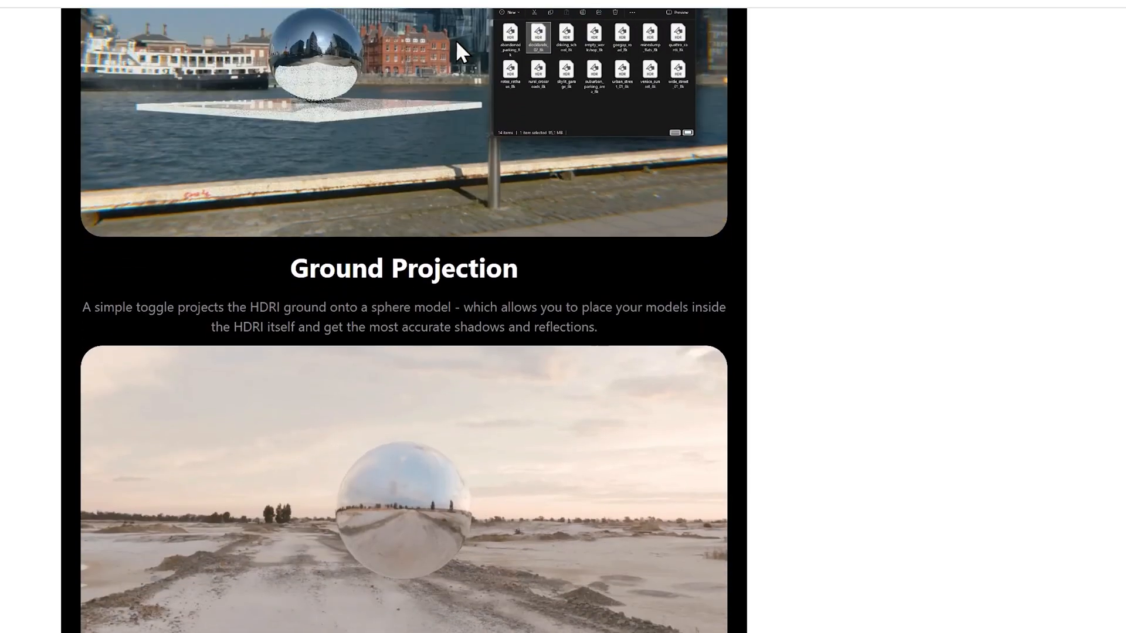
scroll("down", 3)
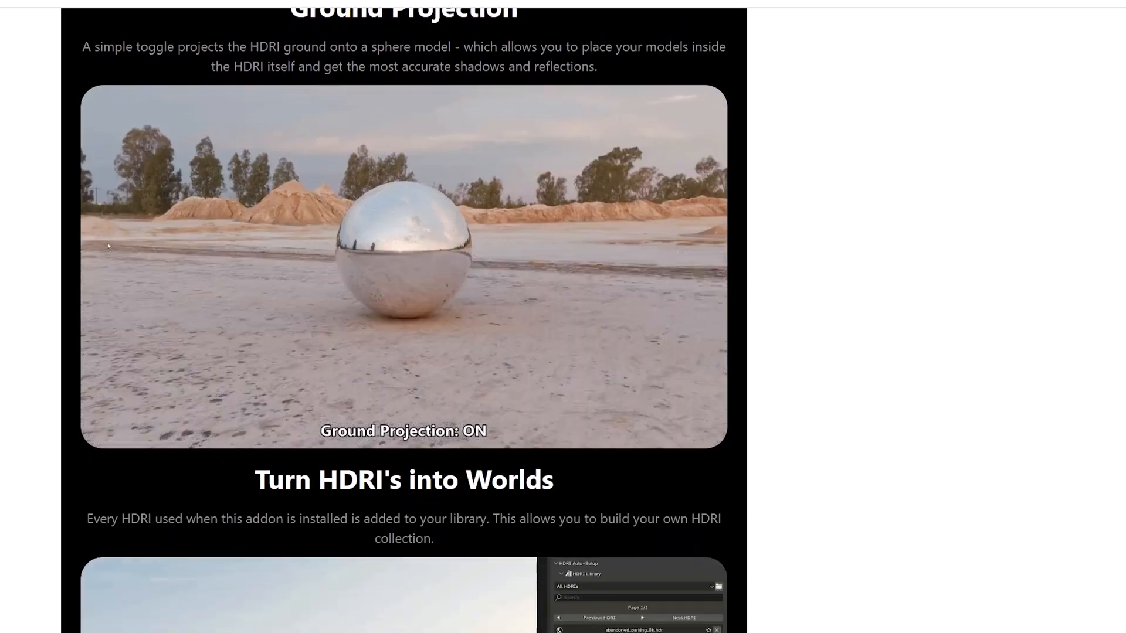
scroll("down", 3)
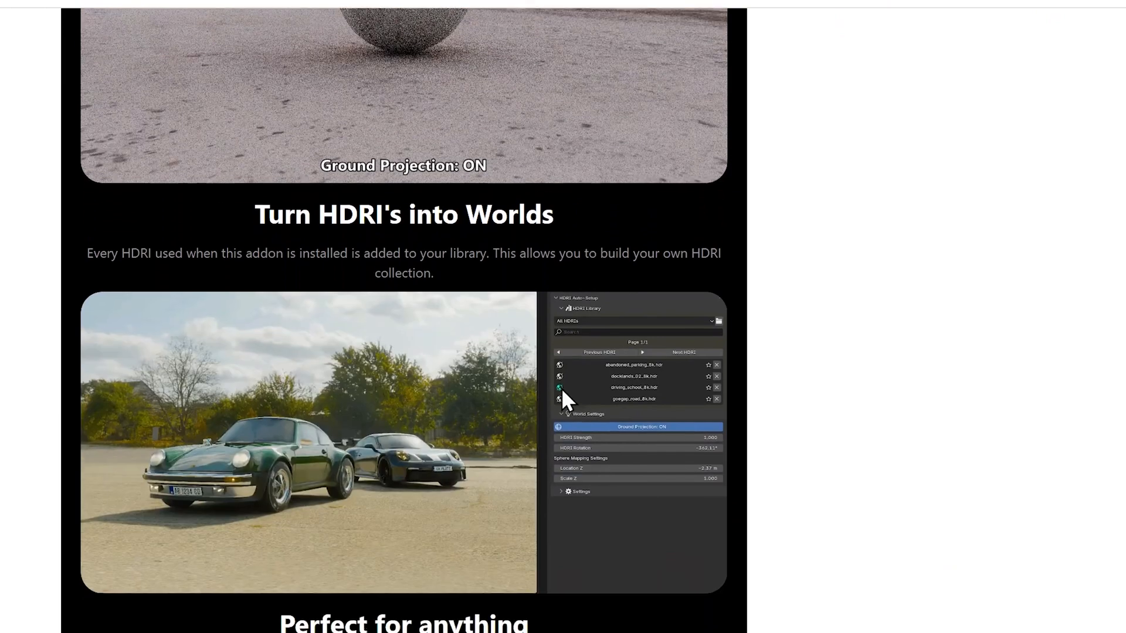
scroll("down", 3)
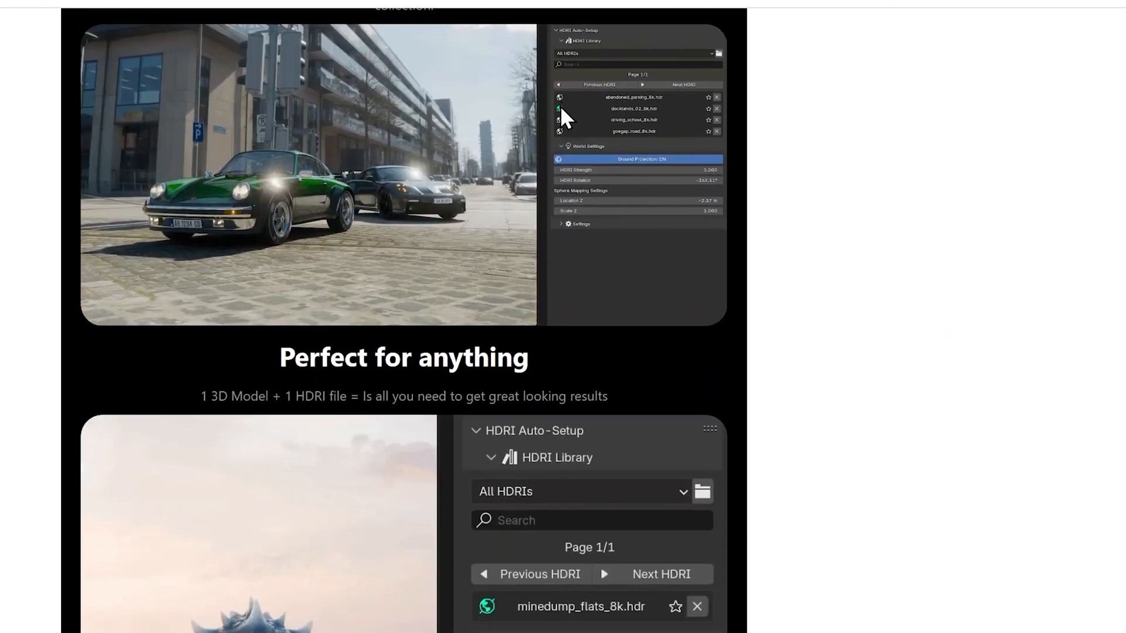
scroll("down", 3)
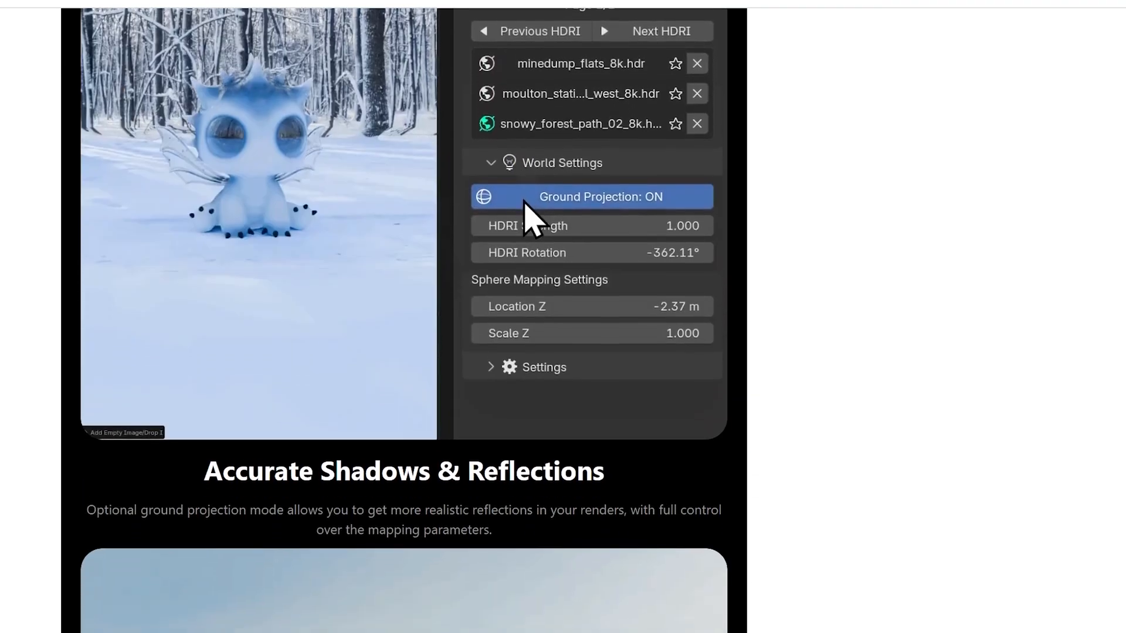
scroll("down", 3)
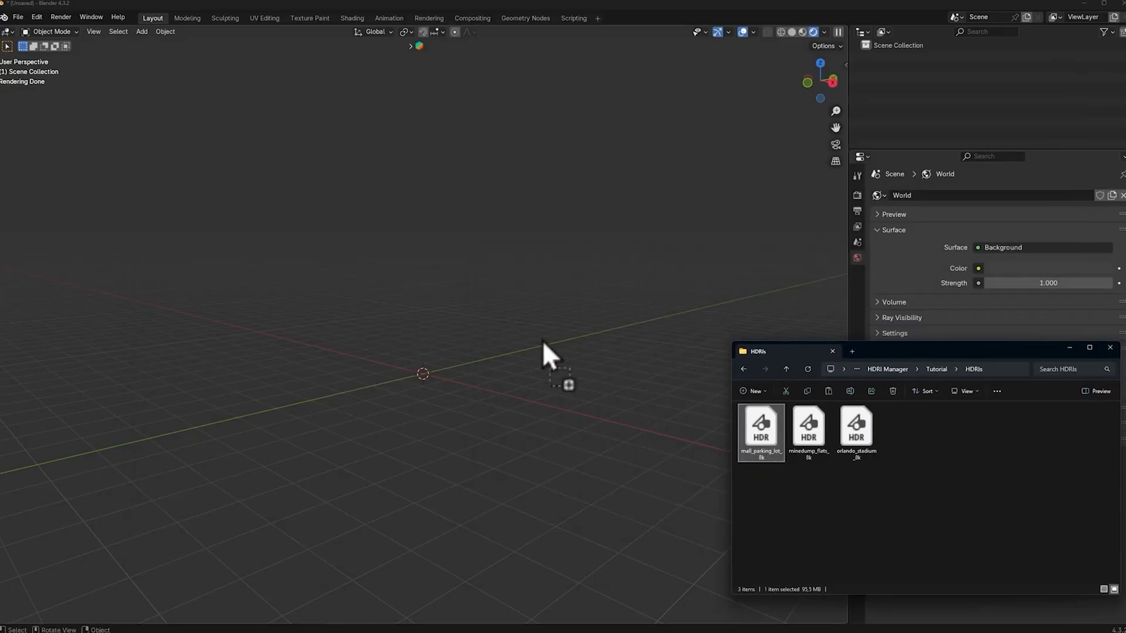
Step: Try the parking lot HDRI, settle on minedump_flats_8k, and enable Ground Projection in World Settings
double_click(761, 428)
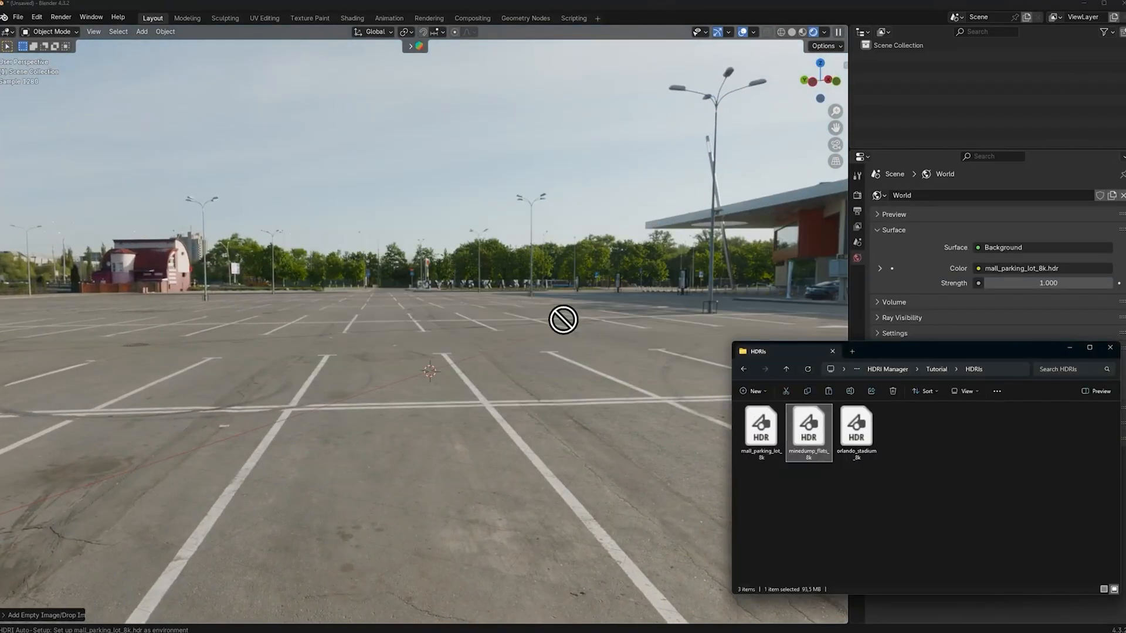
double_click(809, 428)
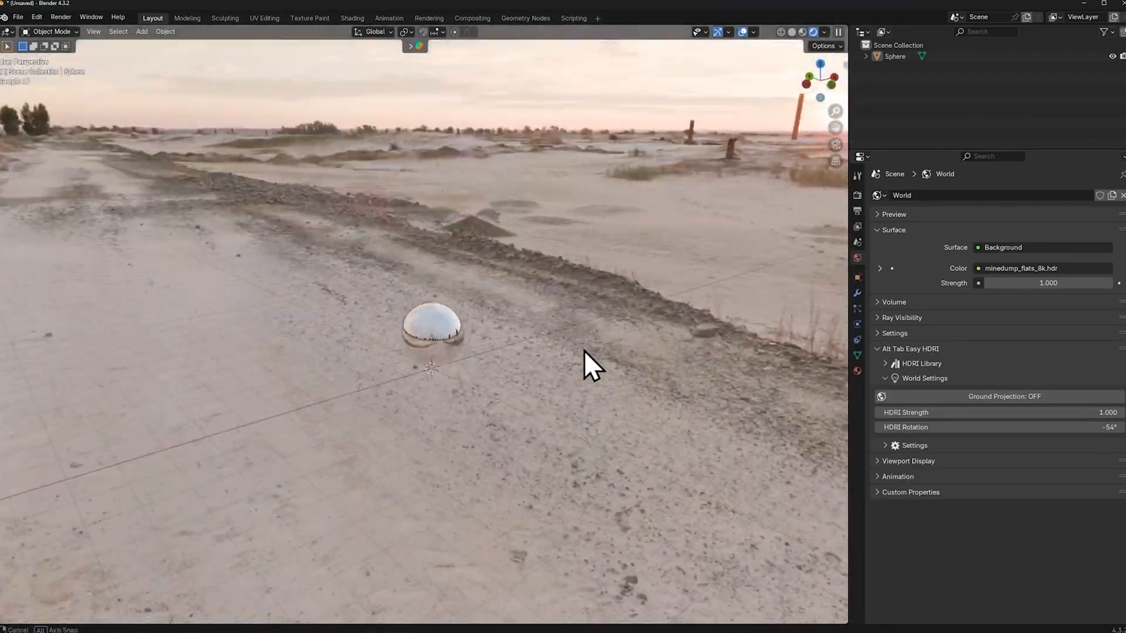
left_click(1004, 396)
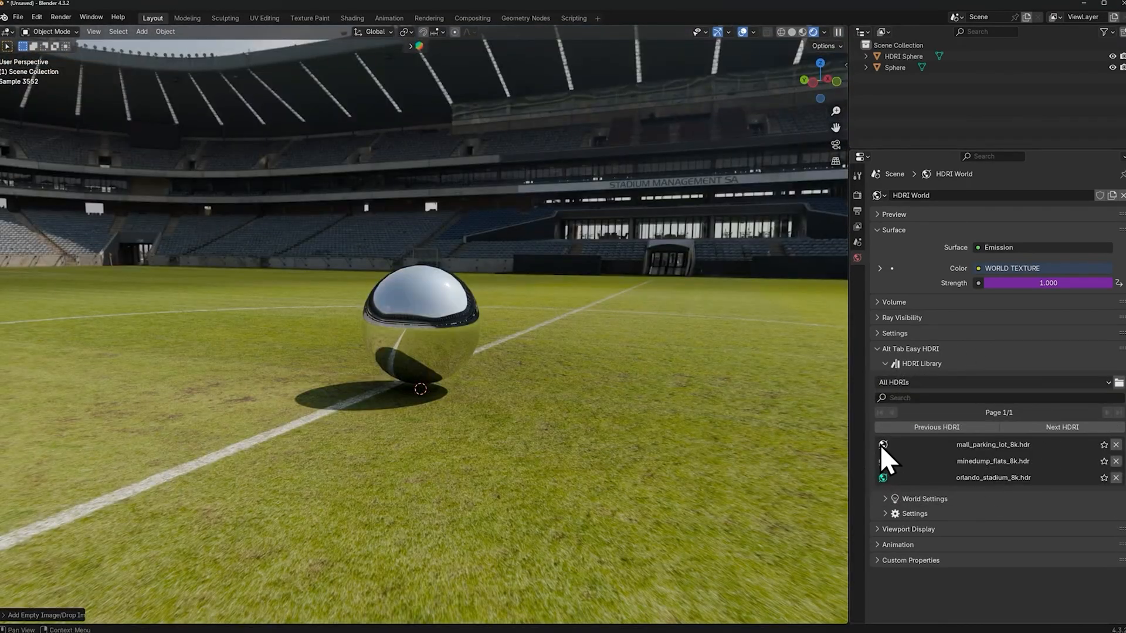
left_click(883, 445)
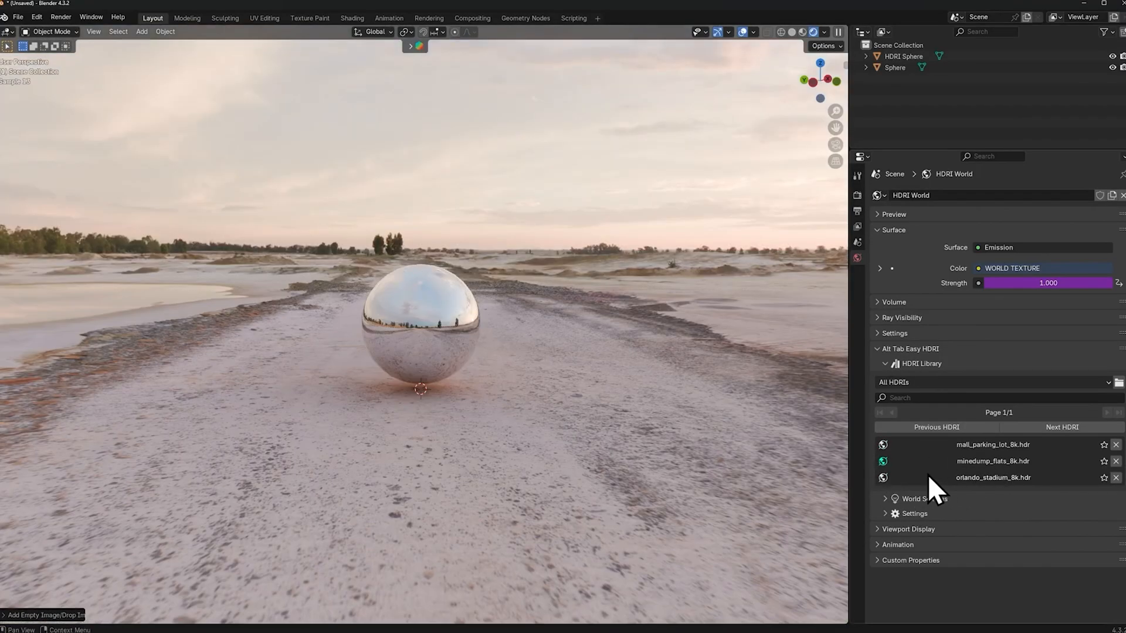
left_click(993, 478)
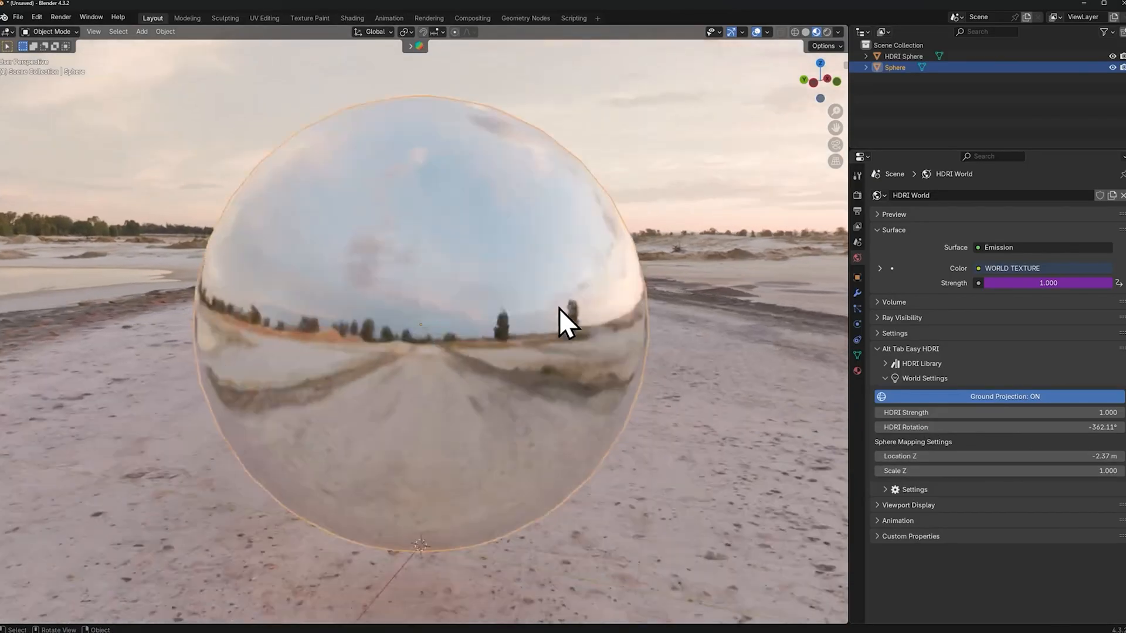
left_click_drag(567, 322, 775, 402)
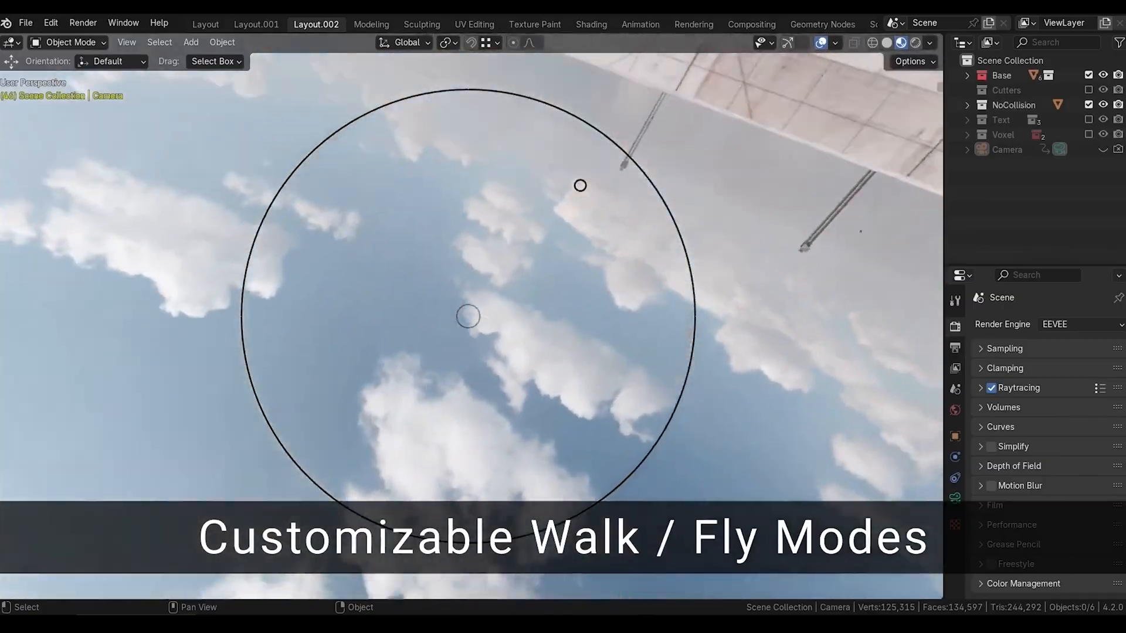
left_click(376, 24)
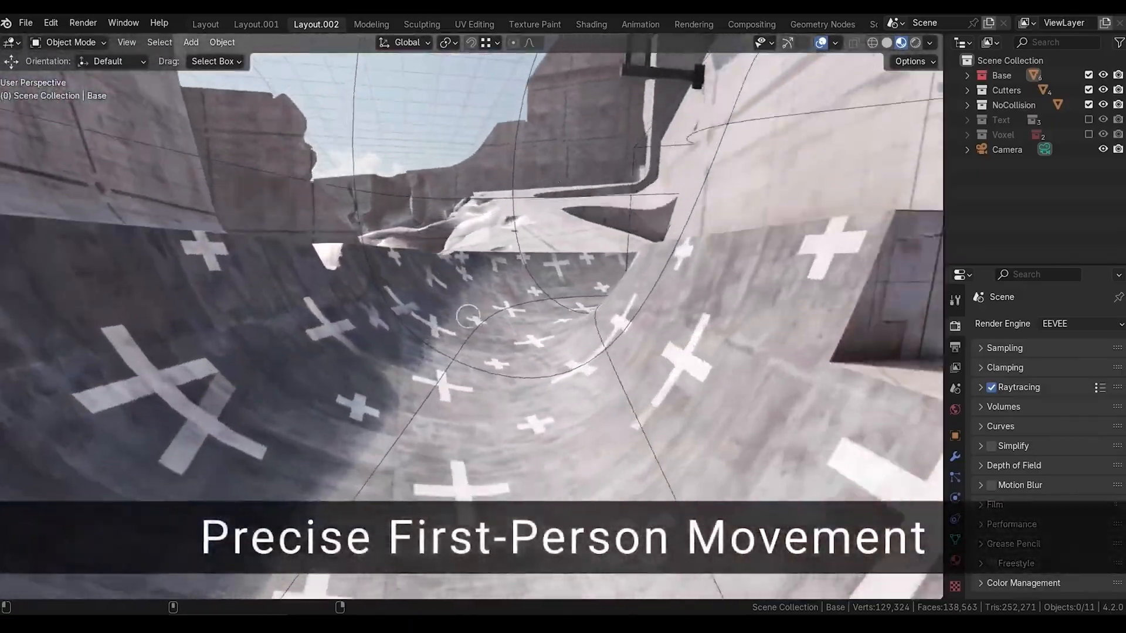
left_click(377, 24)
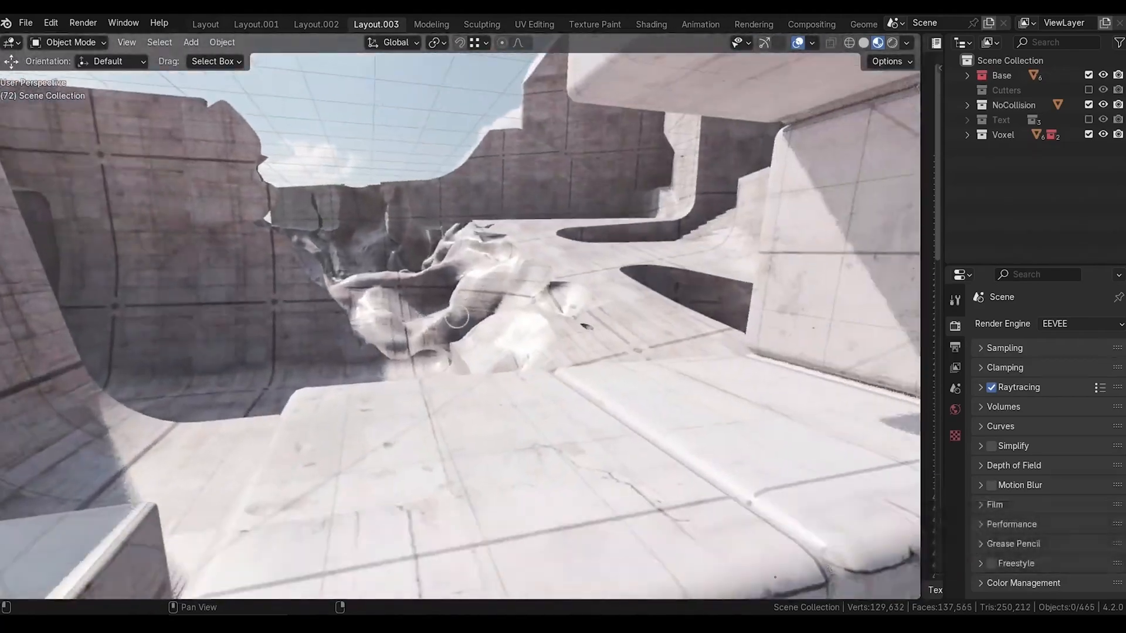
left_click(315, 24)
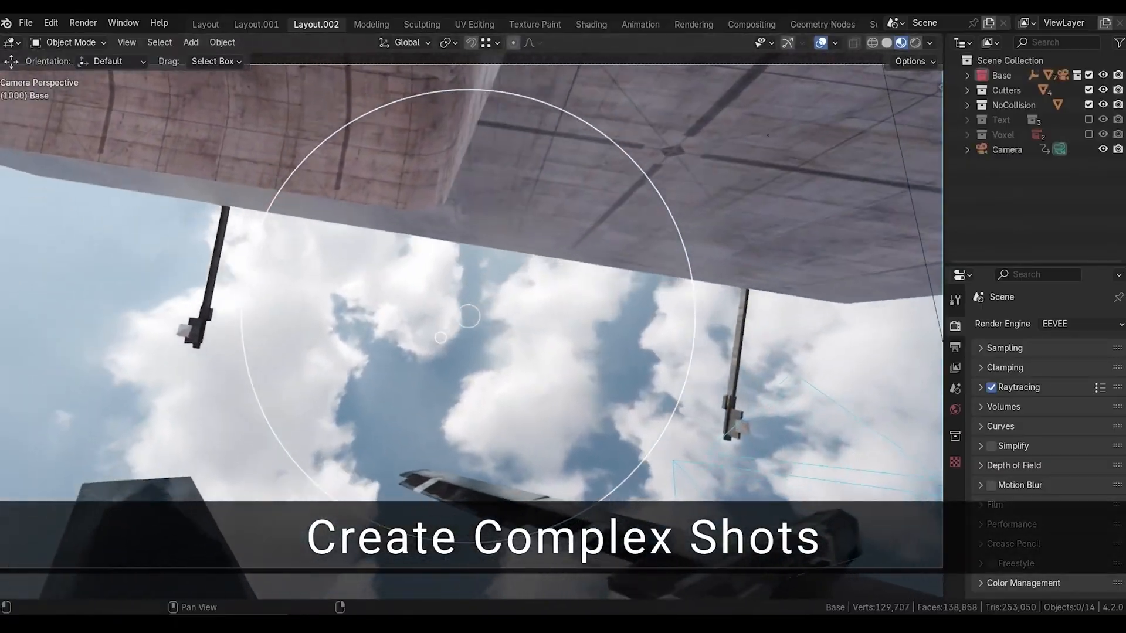